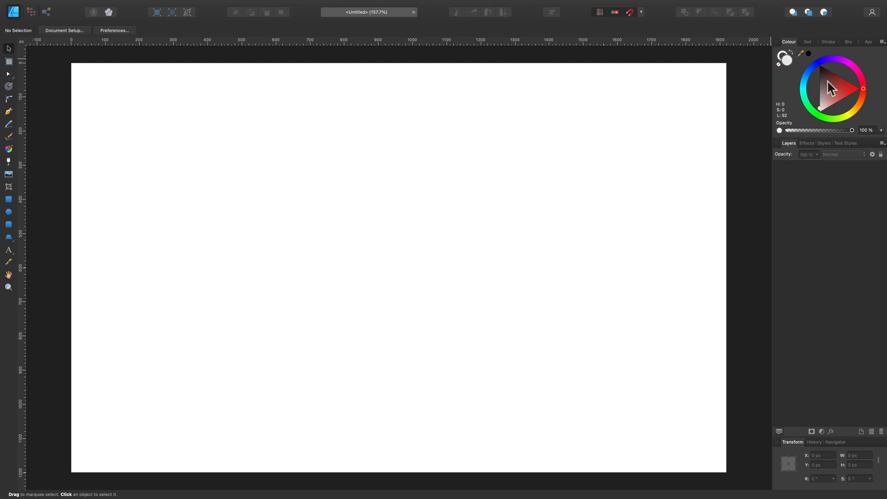
# Step: Set the fill to a soft sandy tan on the Colour wheel for the cup body
pyautogui.click(853, 109)
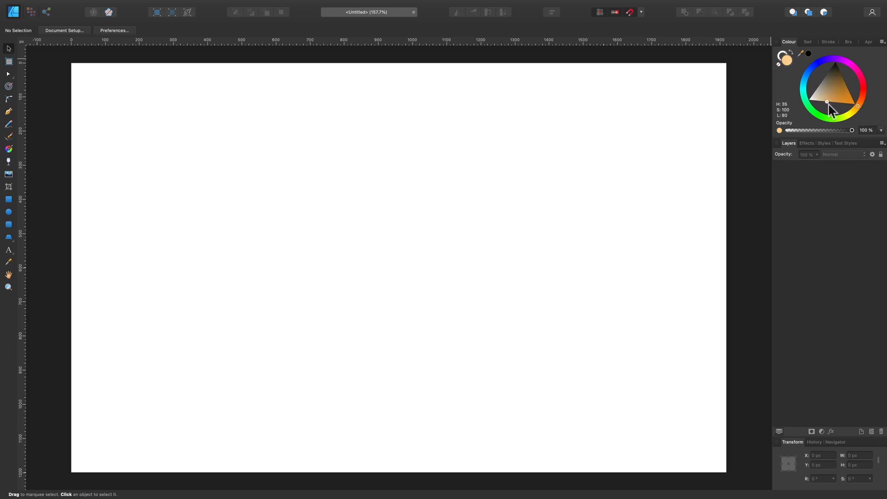
pyautogui.click(825, 94)
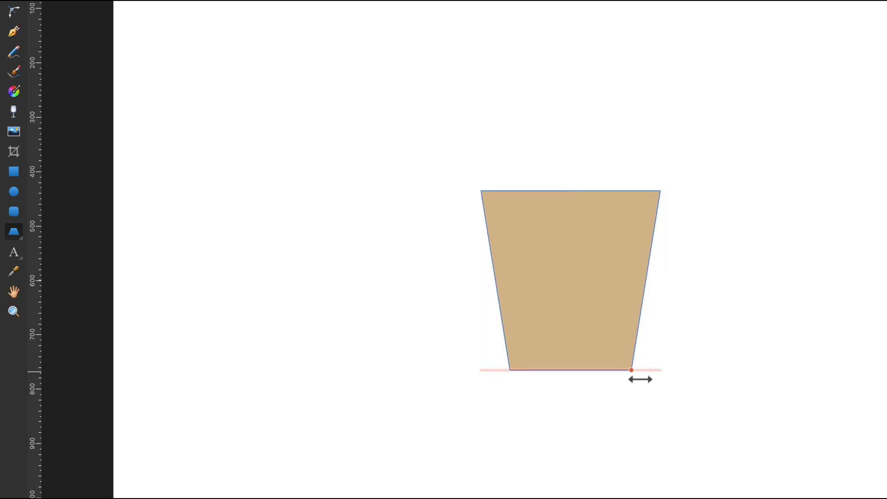
# Step: Select the trapezoid on the canvas to combine it with the base ellipse
pyautogui.click(571, 280)
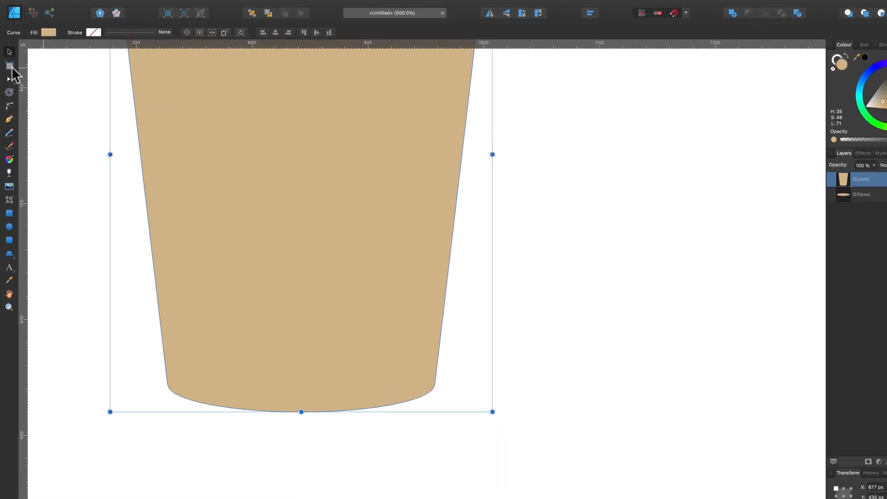
# Step: Smooth the cup's bottom-left and bottom-right corner nodes with the Node tool
pyautogui.click(9, 48)
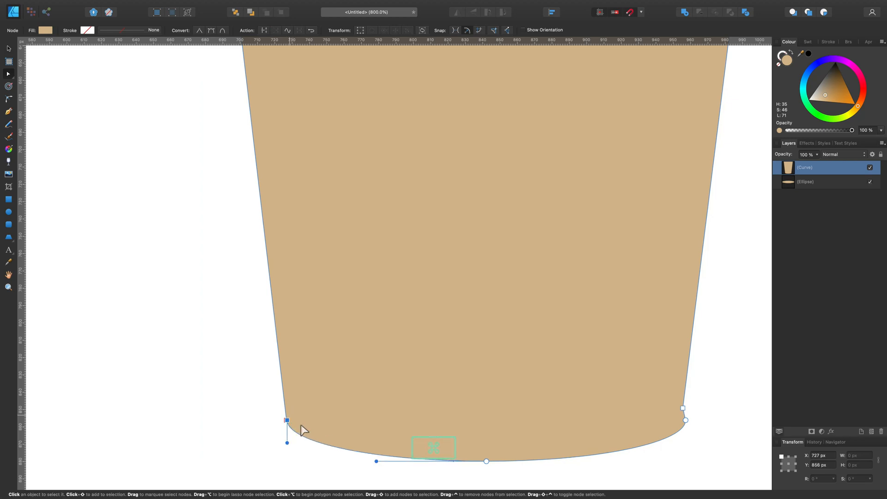
pyautogui.click(287, 419)
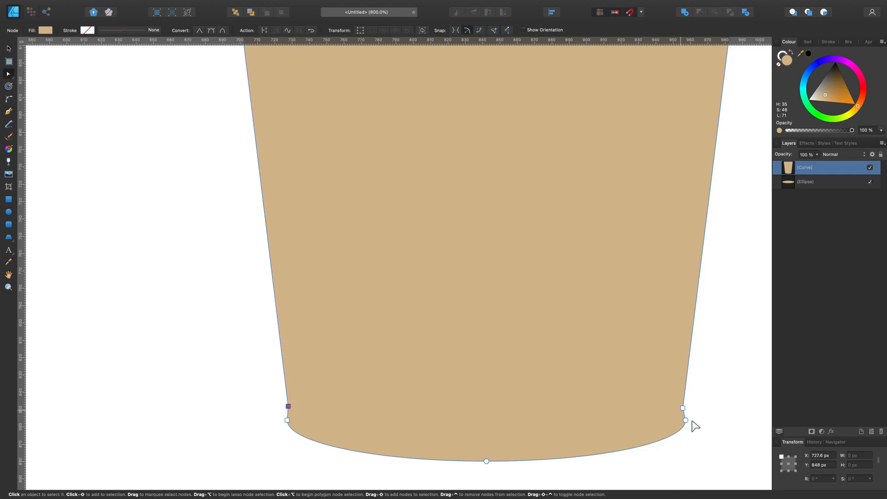
pyautogui.click(685, 407)
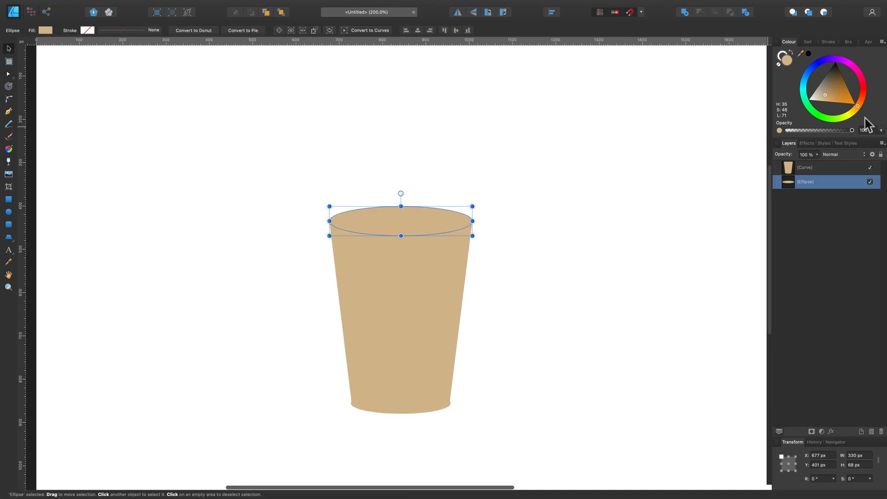
# Step: Colour the top ellipse pale grey and duplicate it upward to form a two-layer lid
pyautogui.click(818, 95)
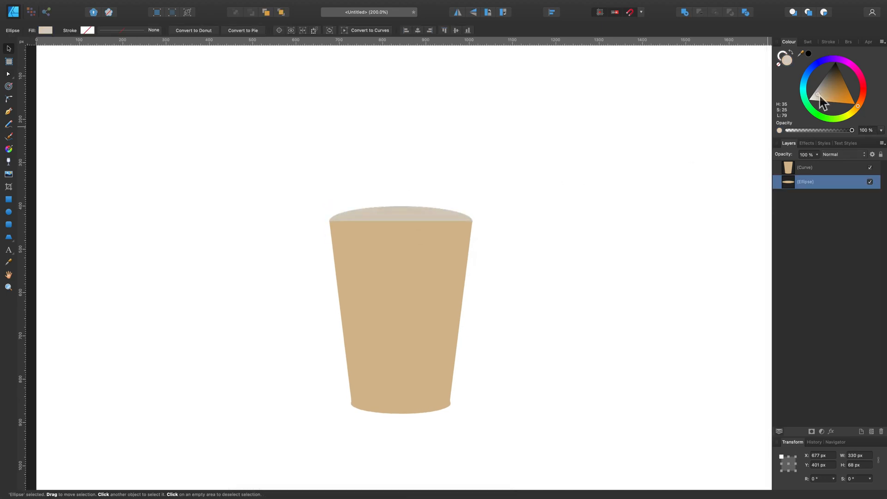
pyautogui.click(400, 221)
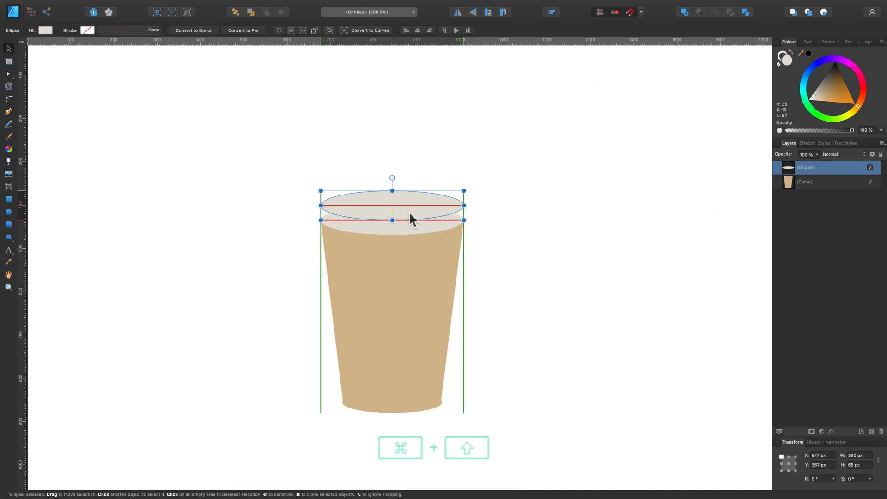
pyautogui.moveTo(392, 208); pyautogui.dragTo(391, 213)
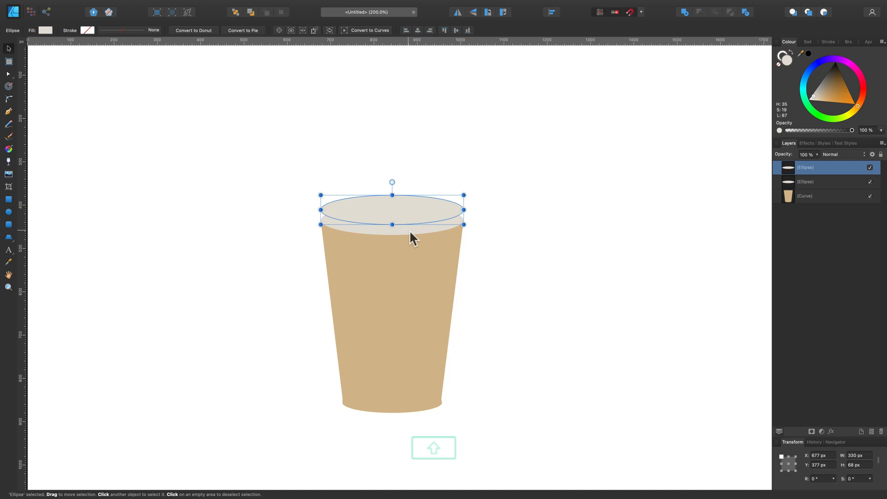
pyautogui.click(520, 250)
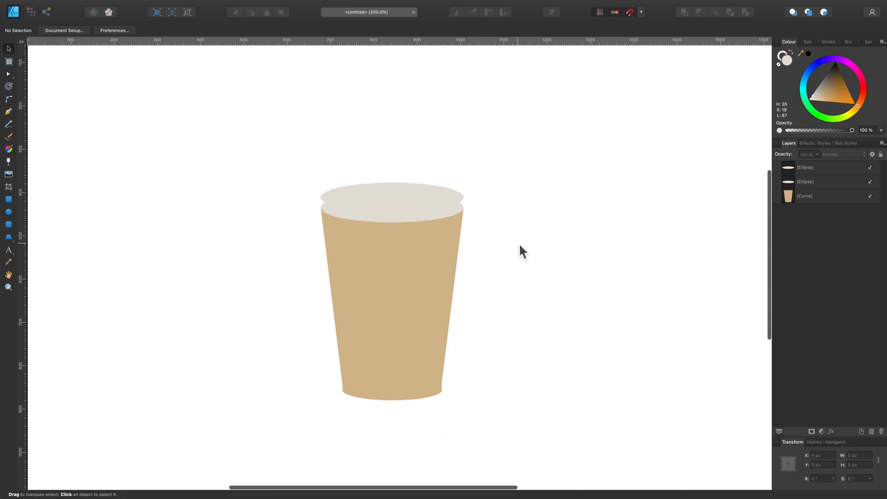
pyautogui.click(389, 234)
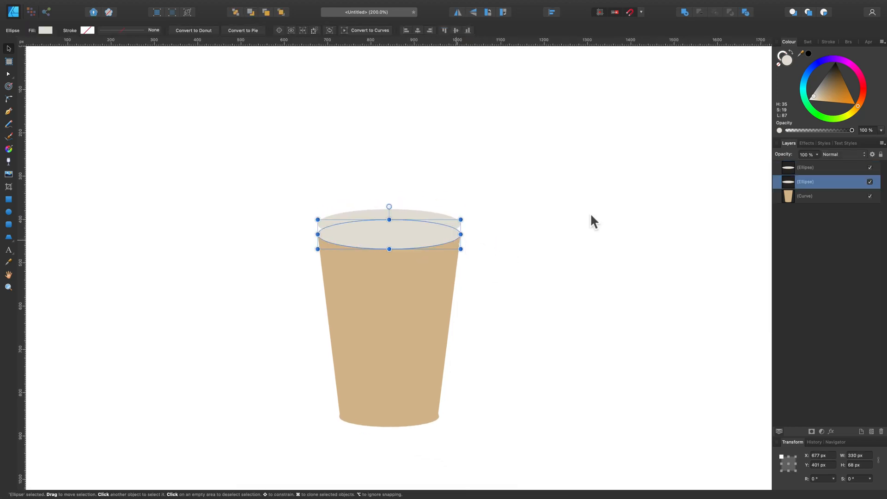
pyautogui.moveTo(872, 66)
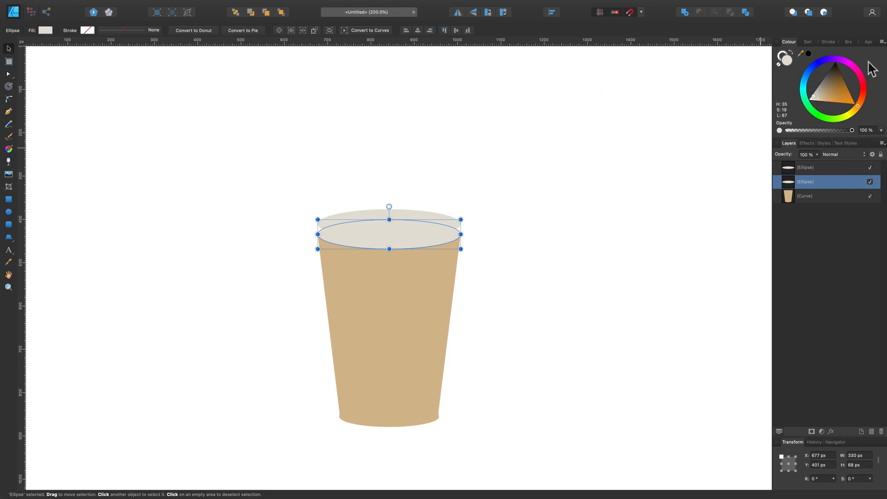
# Step: Switch the Colour panel from the wheel to HSL sliders
pyautogui.click(880, 51)
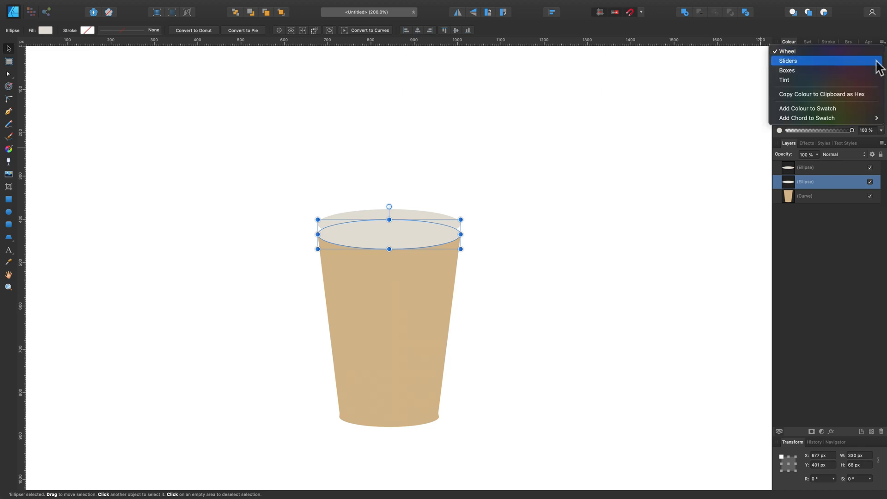
pyautogui.click(788, 61)
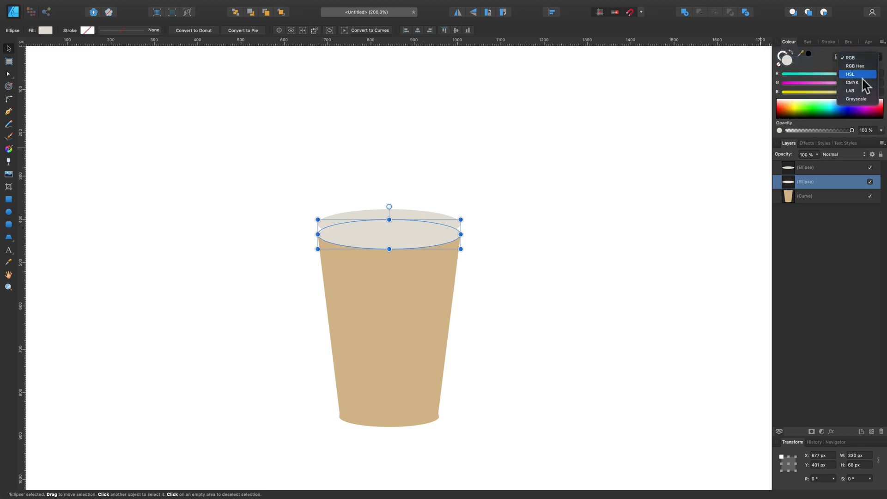
pyautogui.click(850, 74)
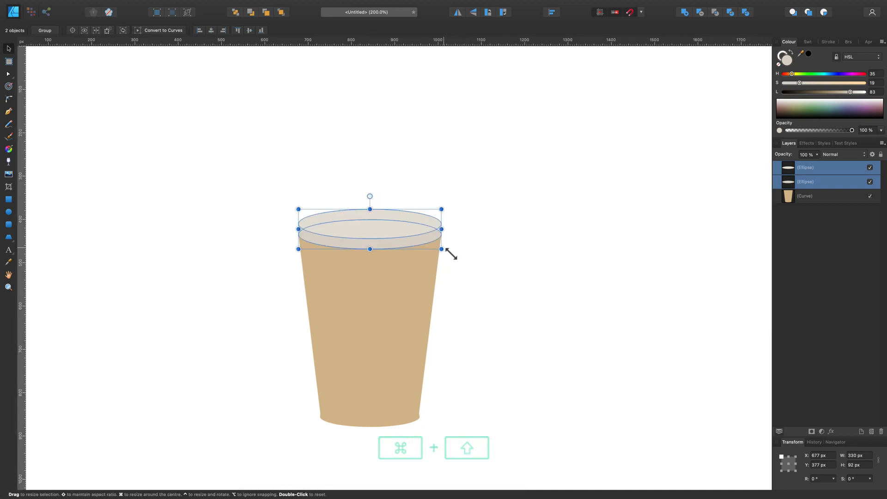
# Step: Build the darker lid rim band and add a small drink-hole ellipse on top
pyautogui.click(466, 269)
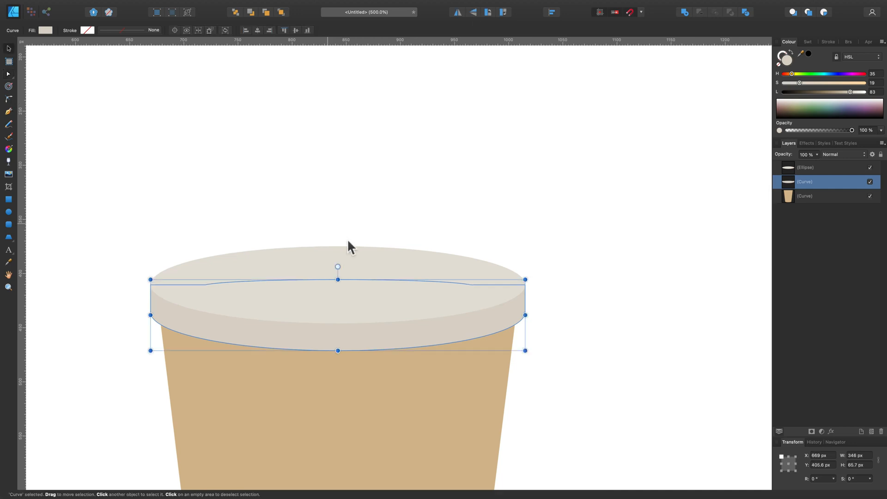
pyautogui.click(821, 167)
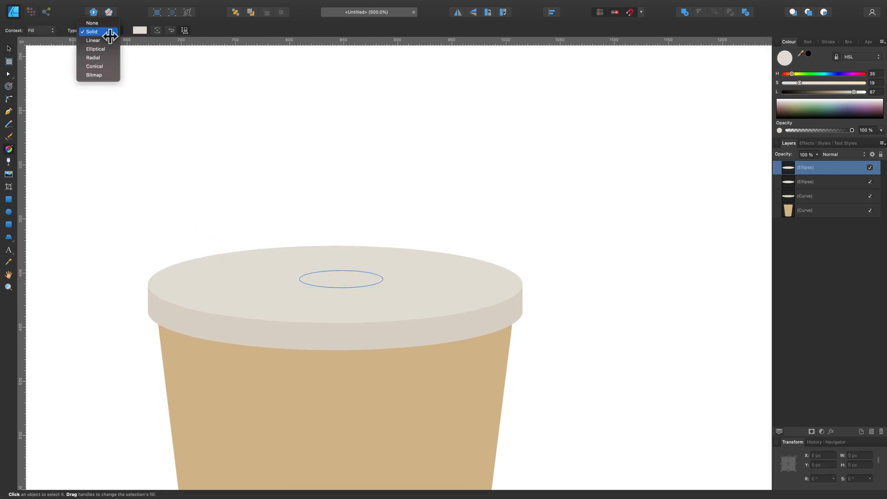
# Step: Fill the drink-hole ellipse with a brown gradient so it looks recessed
pyautogui.click(92, 40)
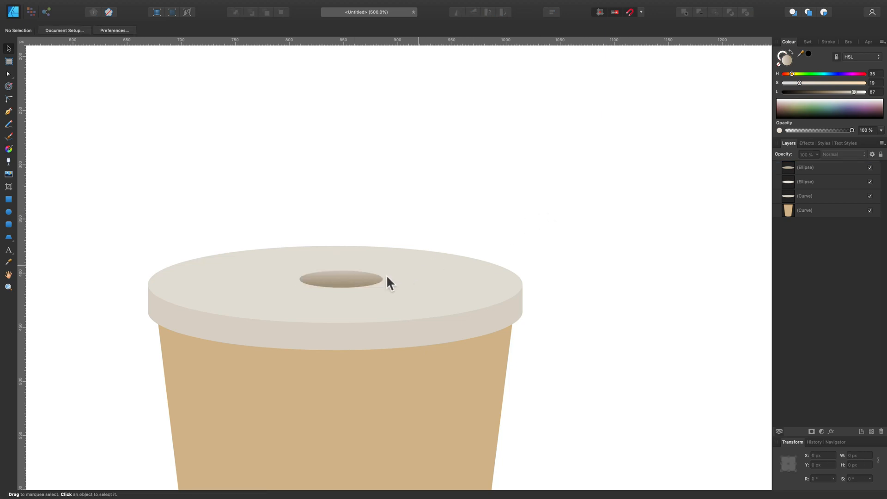
pyautogui.click(338, 280)
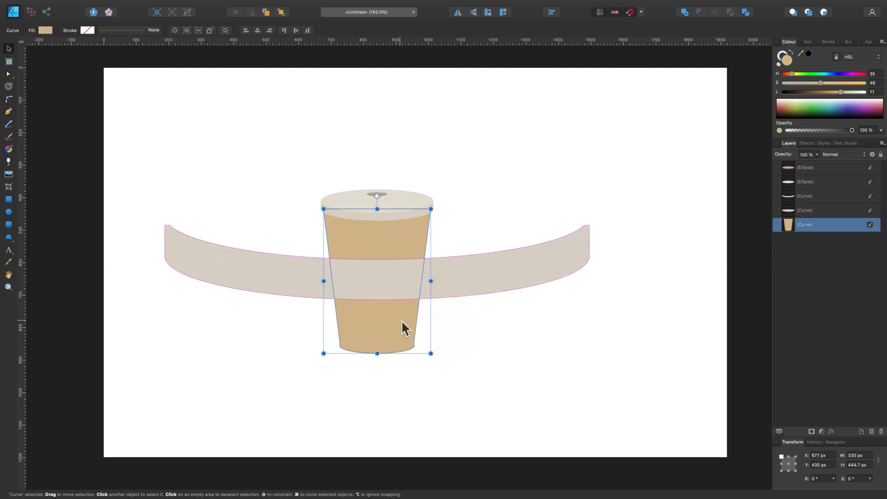
# Step: Clip the curved band to the cup body and desaturate it to a dark olive
pyautogui.click(490, 295)
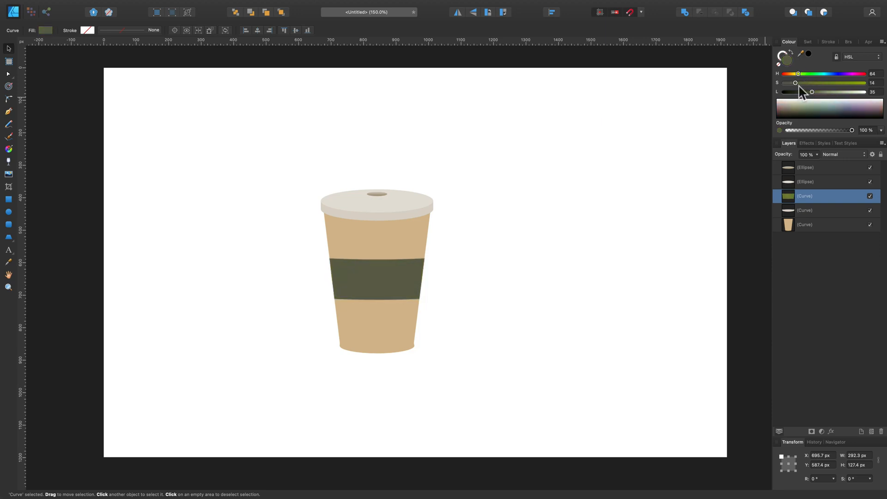
pyautogui.click(431, 277)
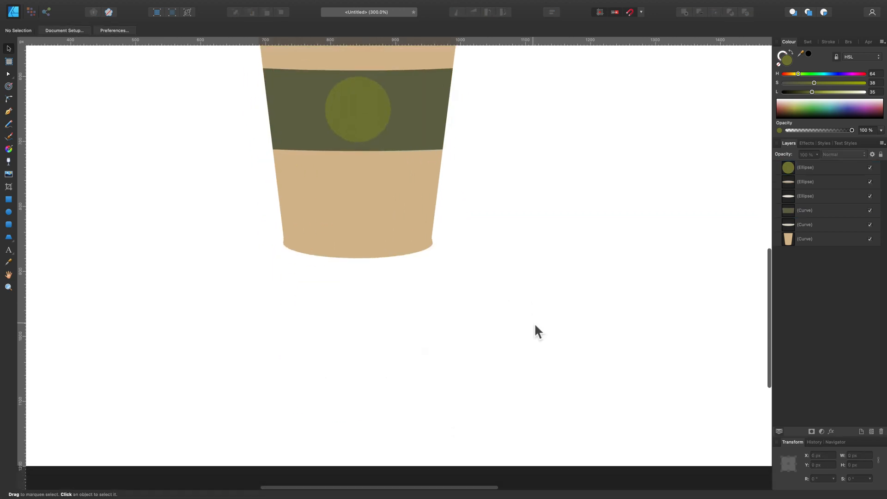
pyautogui.scroll(-3)
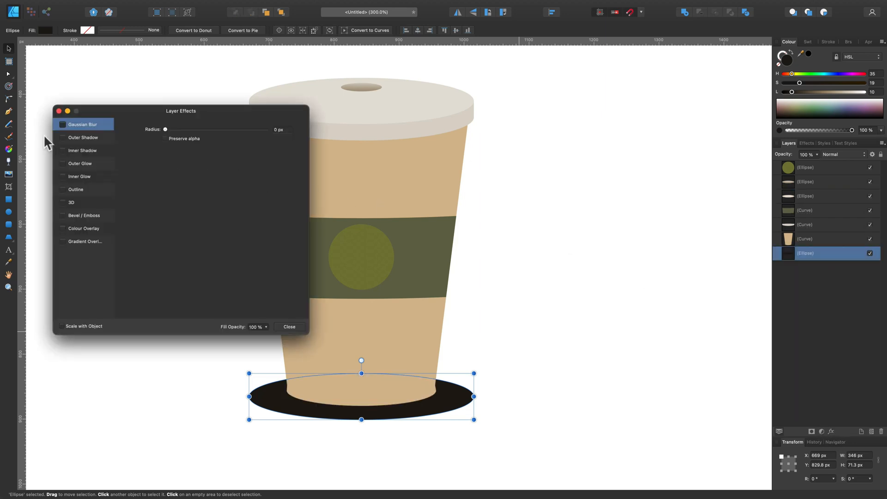
# Step: Apply an 8 px Gaussian Blur layer effect to the shadow ellipse
pyautogui.click(62, 124)
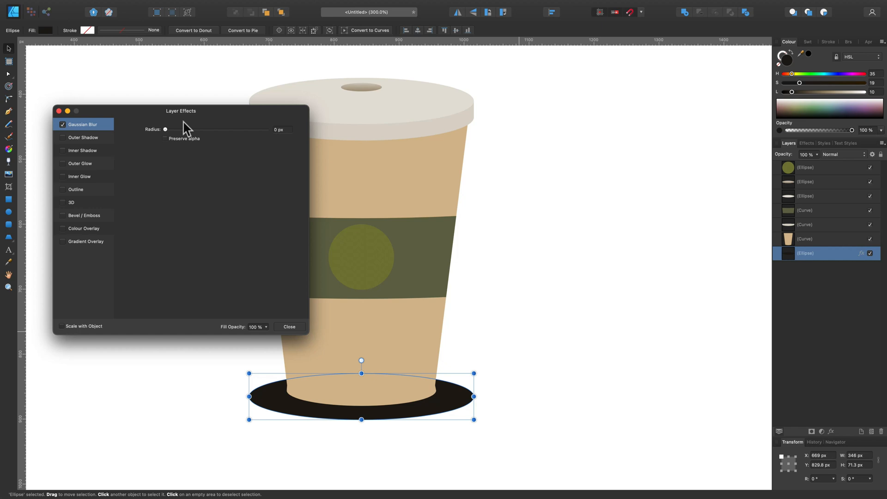
pyautogui.moveTo(165, 129); pyautogui.dragTo(204, 129)
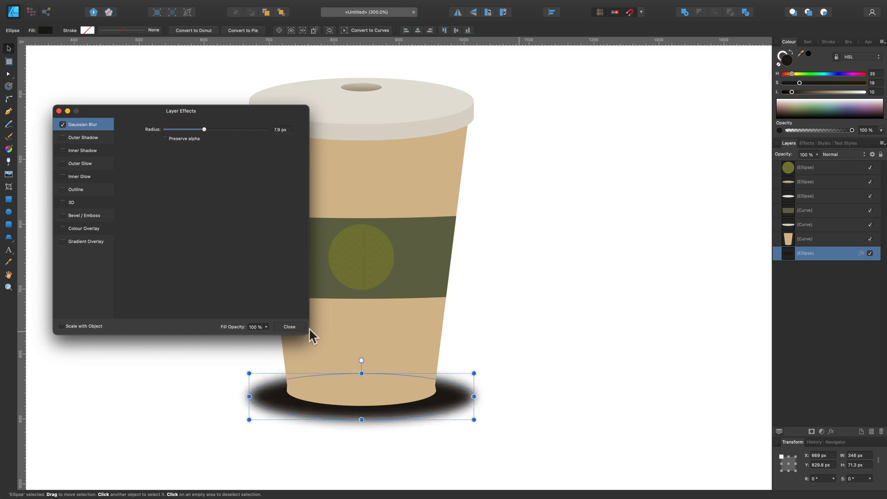
pyautogui.click(289, 326)
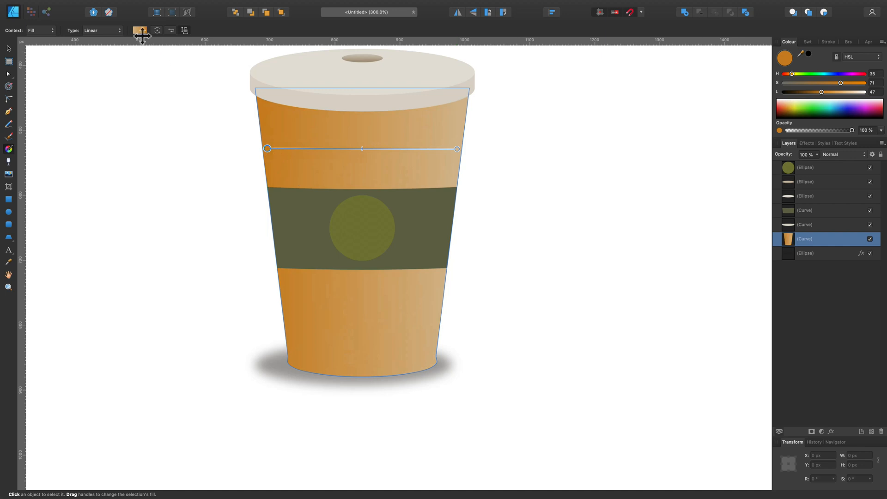
# Step: Recolour the cup's gradient stops to desaturated tan and greyish paper tones
pyautogui.click(139, 30)
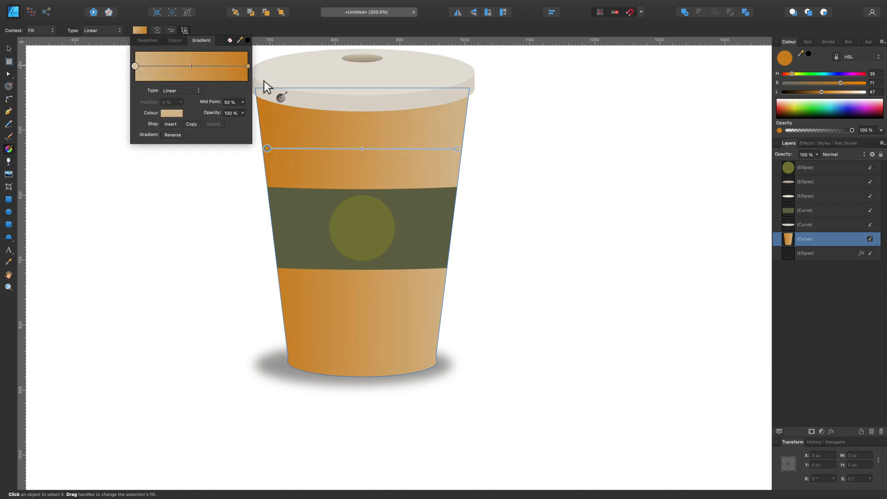
pyautogui.click(172, 113)
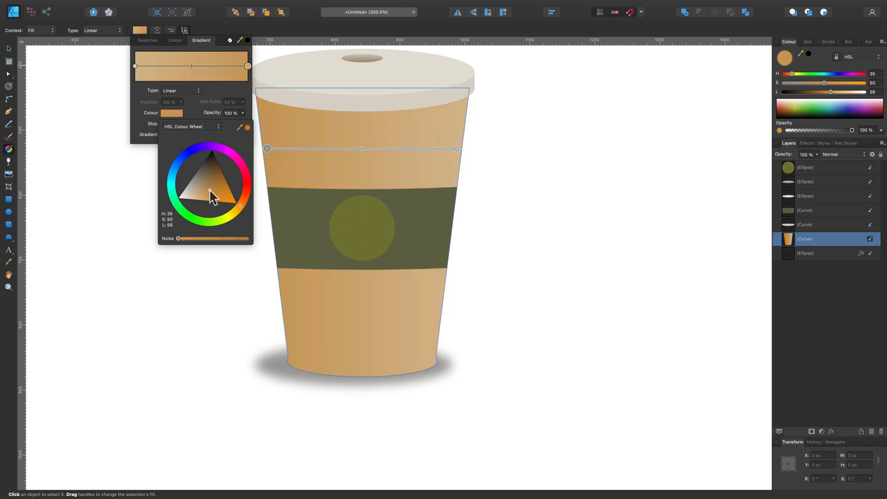
pyautogui.moveTo(210, 191); pyautogui.dragTo(205, 178)
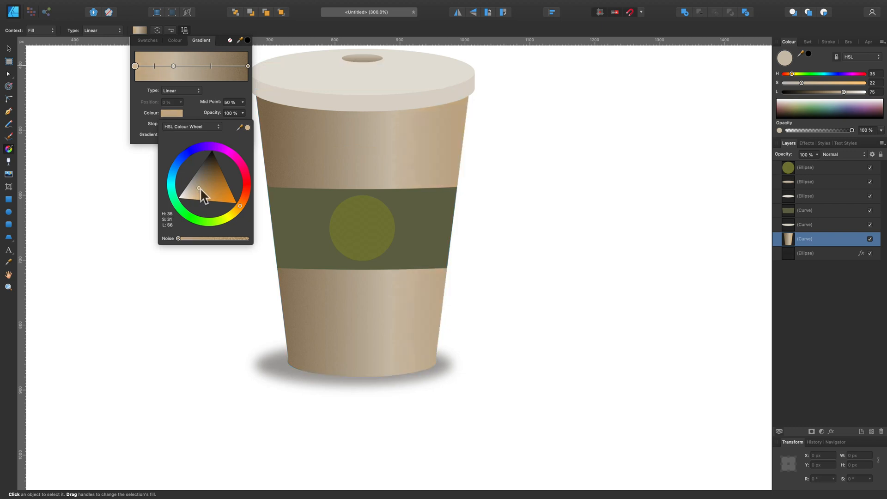
pyautogui.moveTo(199, 188); pyautogui.dragTo(194, 184)
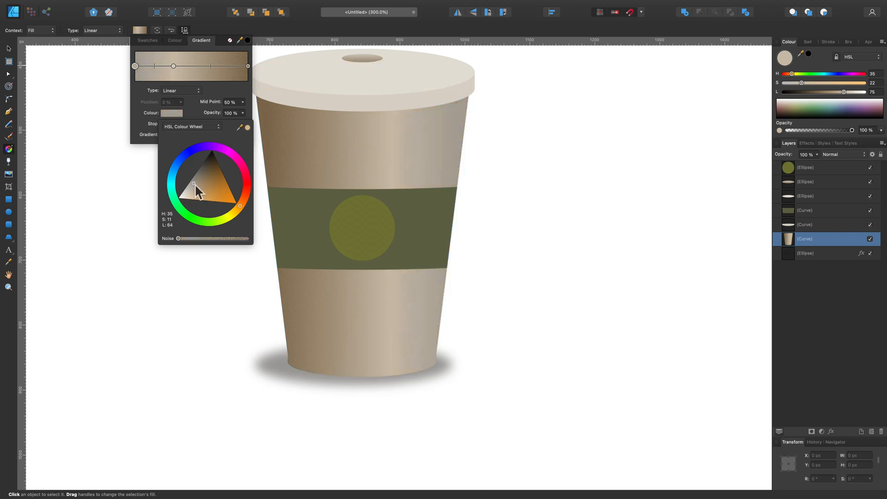
pyautogui.moveTo(194, 184); pyautogui.dragTo(211, 188)
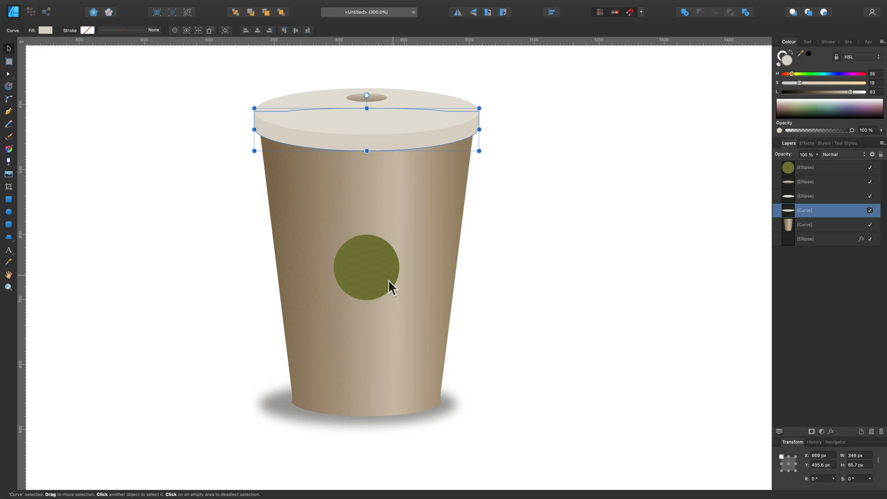
# Step: Raise the circle emblem, set its blend mode to Overlay and lighten it to gold
pyautogui.click(367, 267)
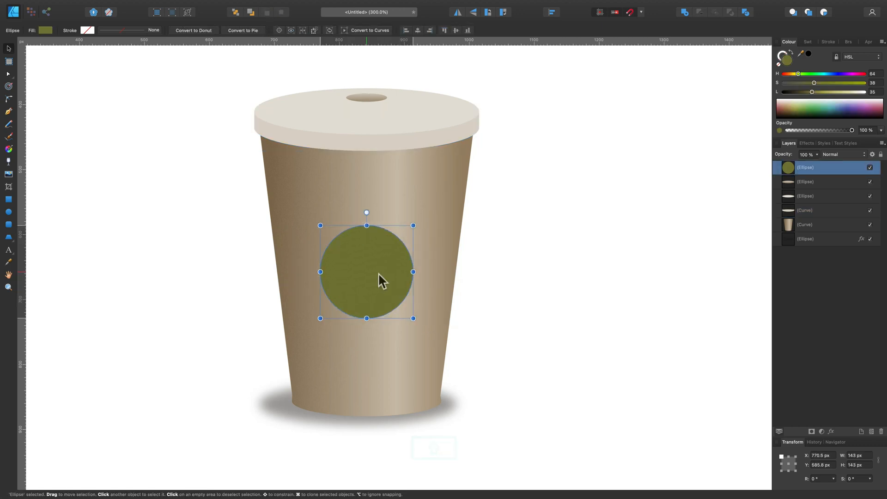
pyautogui.moveTo(367, 272); pyautogui.dragTo(367, 258)
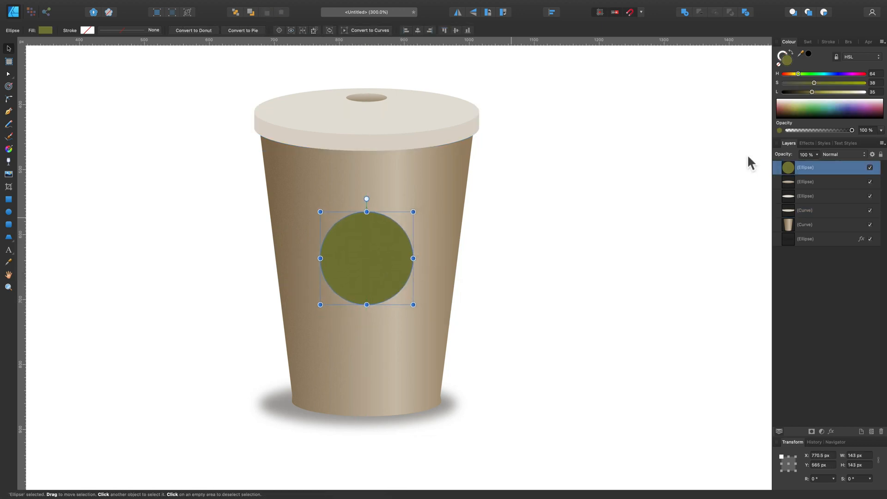
pyautogui.click(841, 154)
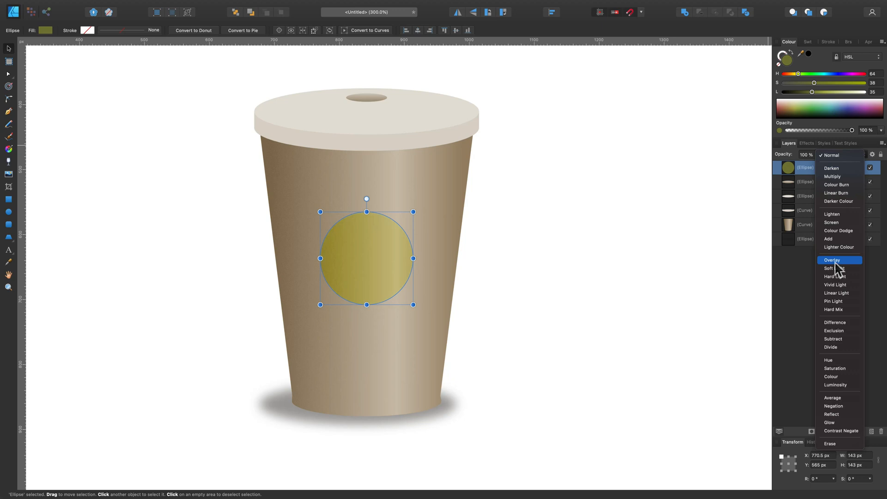
pyautogui.click(833, 259)
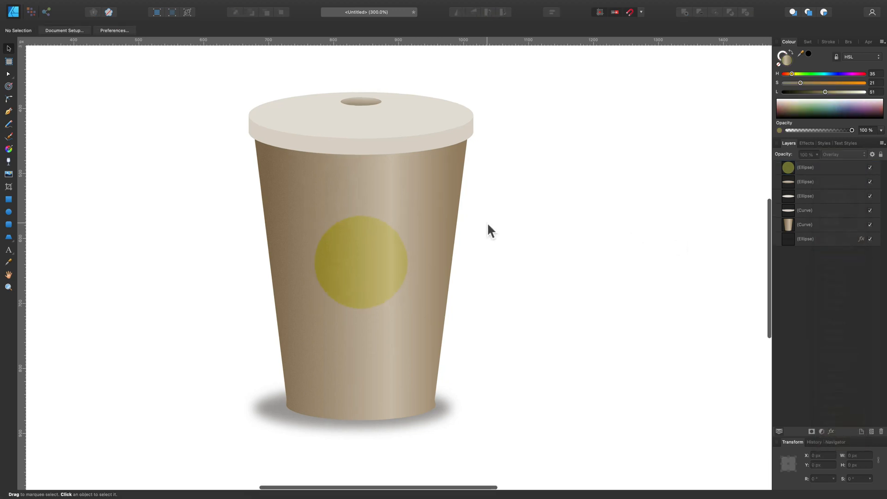
pyautogui.click(360, 277)
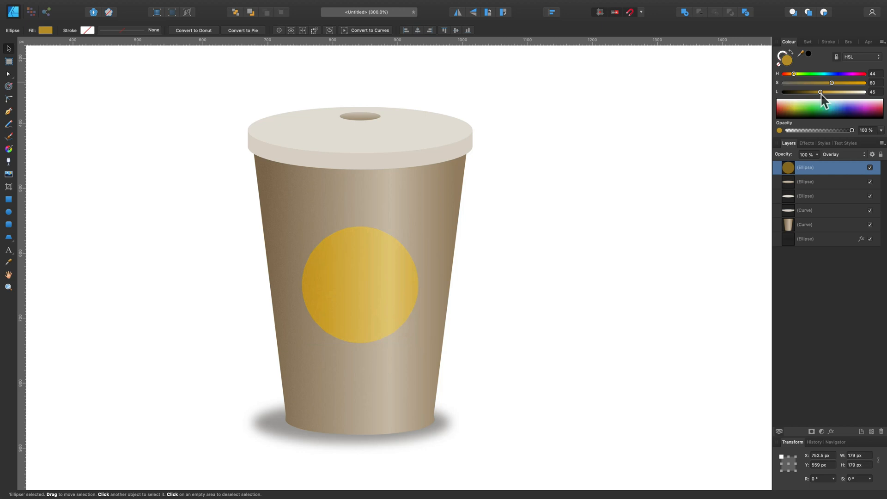
pyautogui.click(462, 287)
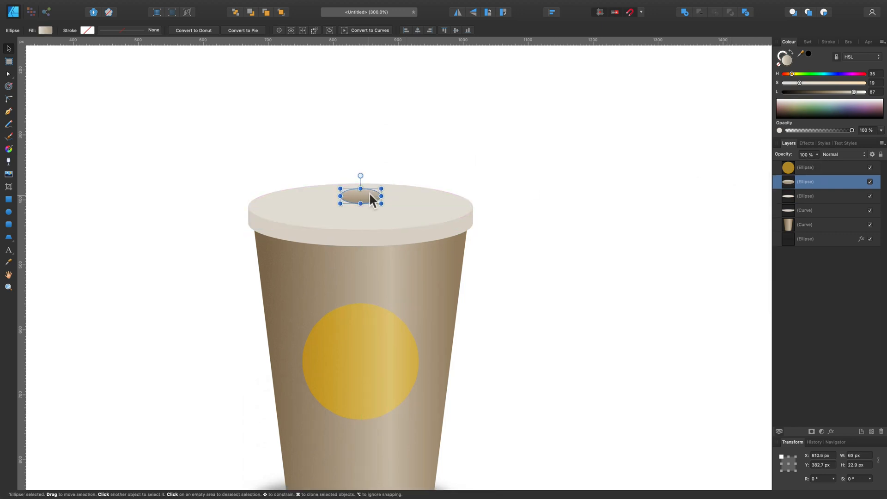
# Step: Soften the dark band under the lid with a Gaussian Blur and move it lower in the stack
pyautogui.click(483, 270)
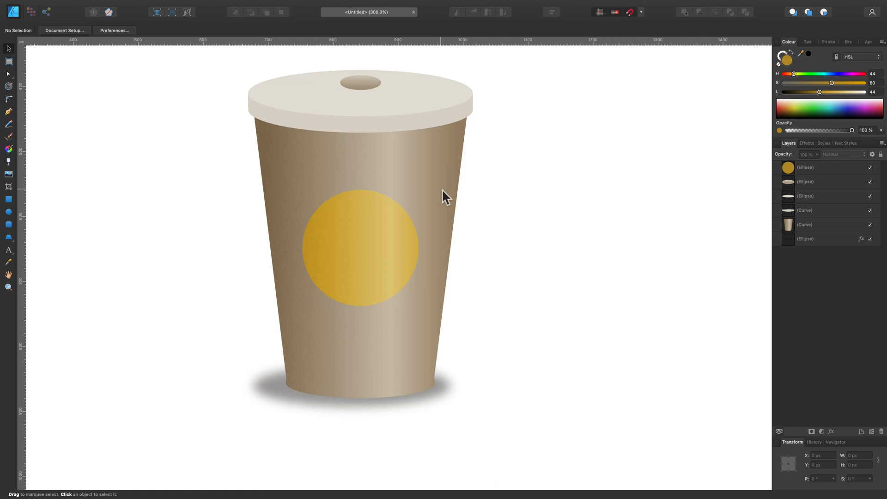
pyautogui.click(360, 102)
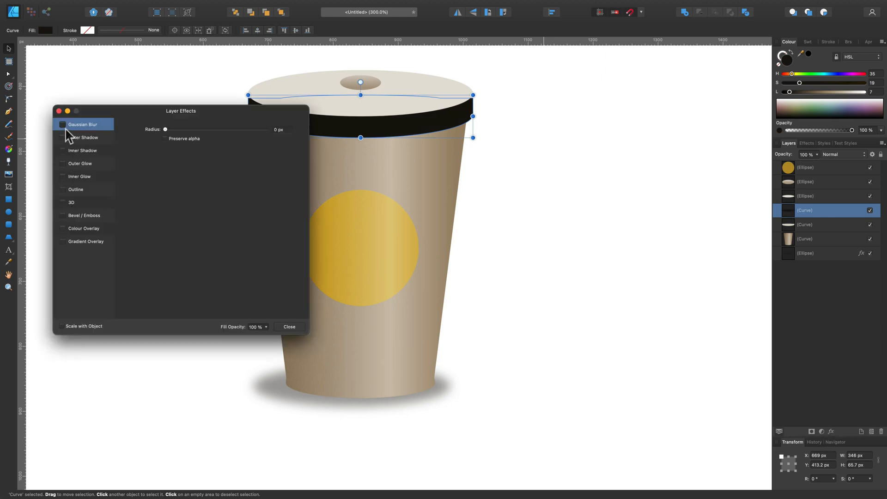
pyautogui.moveTo(166, 130); pyautogui.dragTo(198, 129)
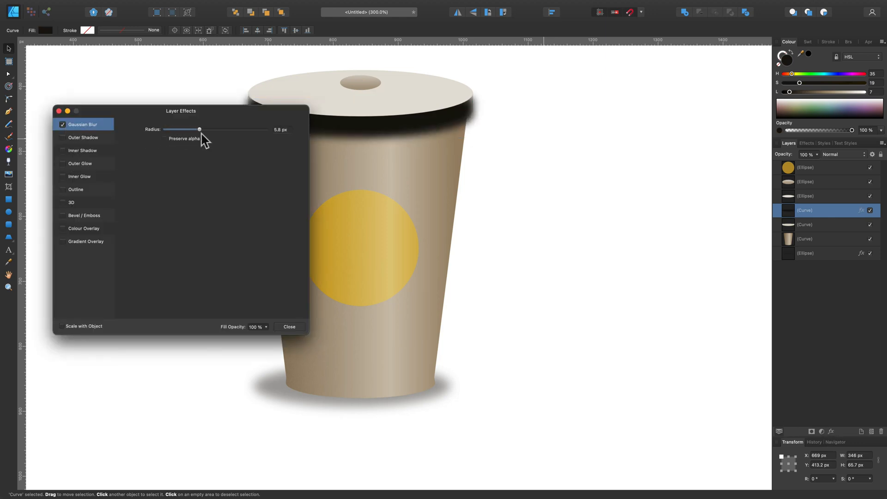
pyautogui.click(289, 327)
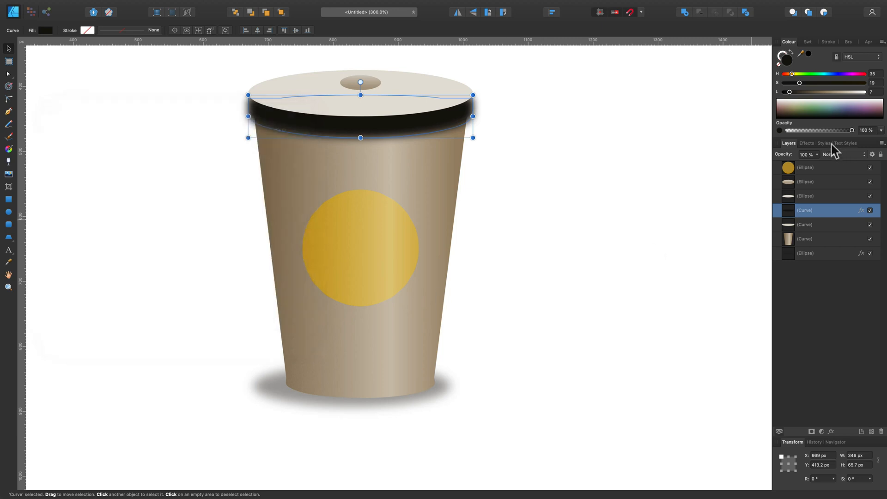
pyautogui.moveTo(361, 117); pyautogui.dragTo(361, 125)
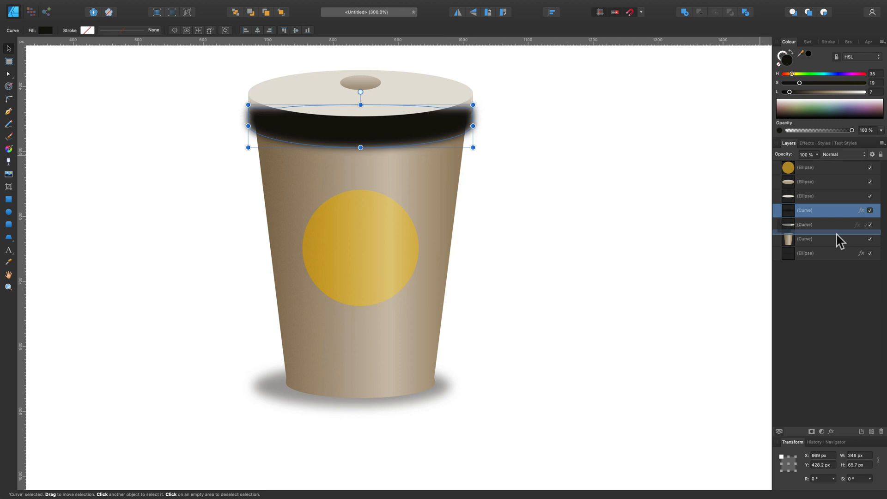
# Step: Blend the blurred shadow band as Overlay, shorten it and lower its opacity
pyautogui.click(841, 154)
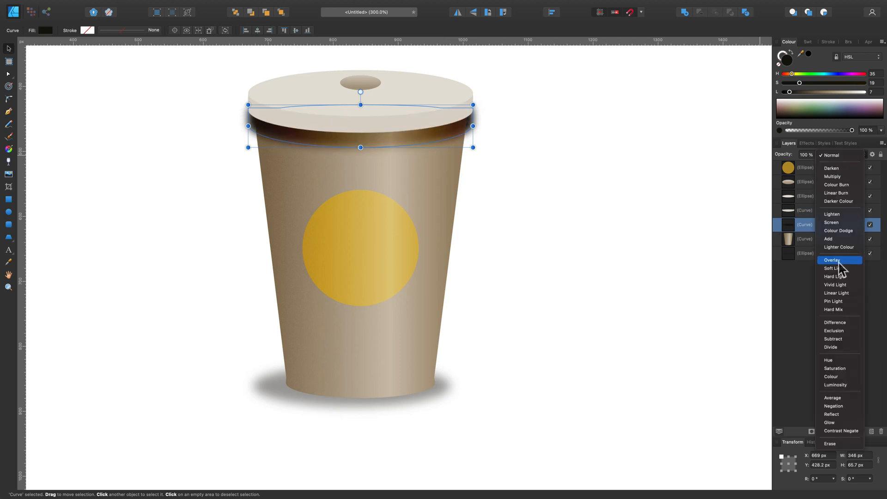
pyautogui.click(833, 260)
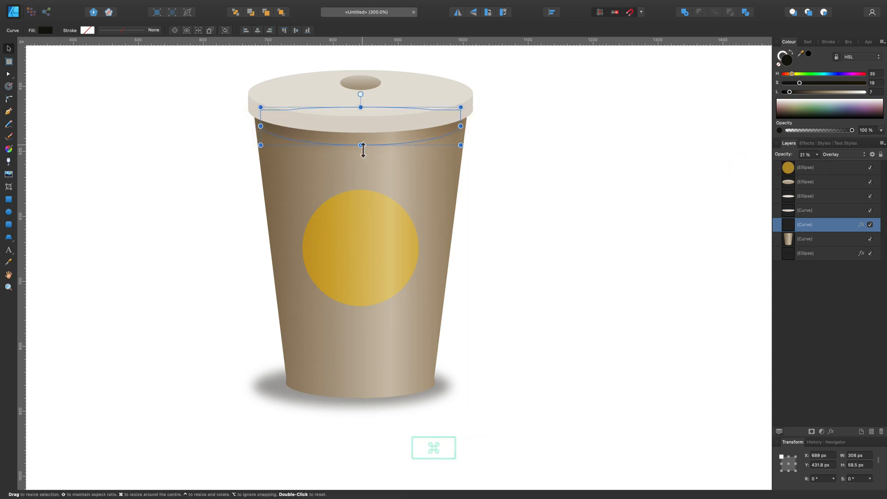
pyautogui.moveTo(360, 148); pyautogui.dragTo(361, 140)
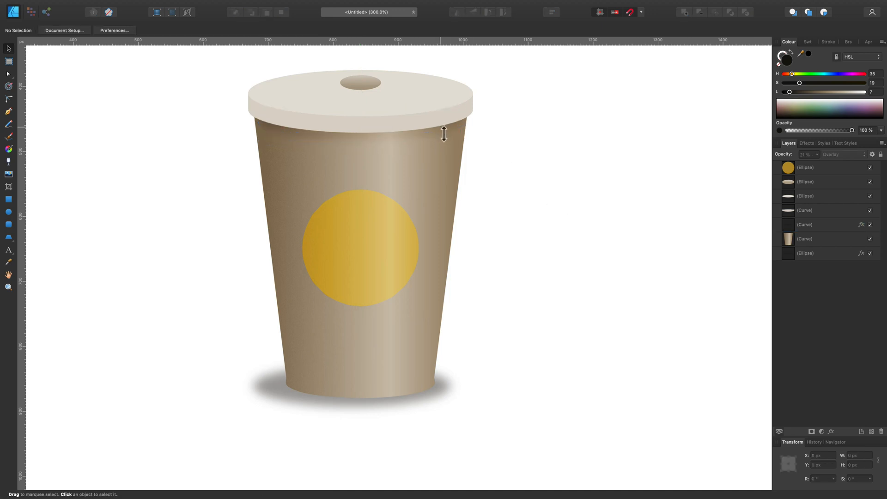
pyautogui.click(805, 224)
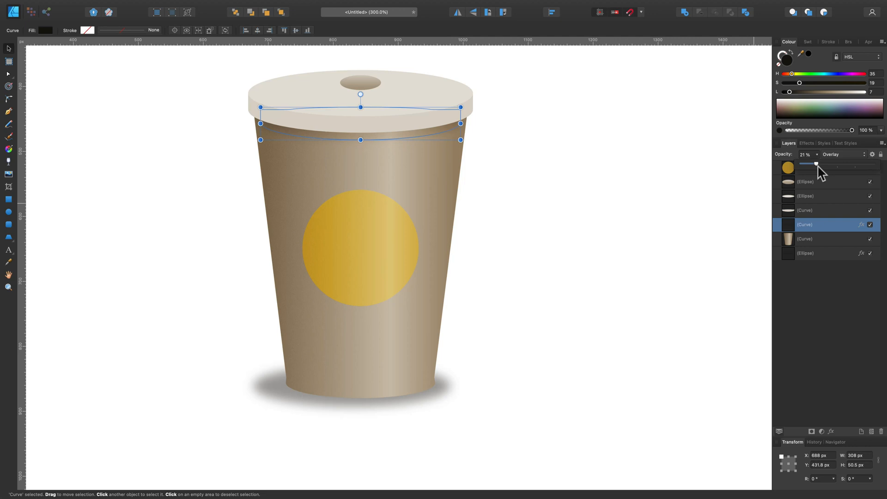
pyautogui.click(591, 244)
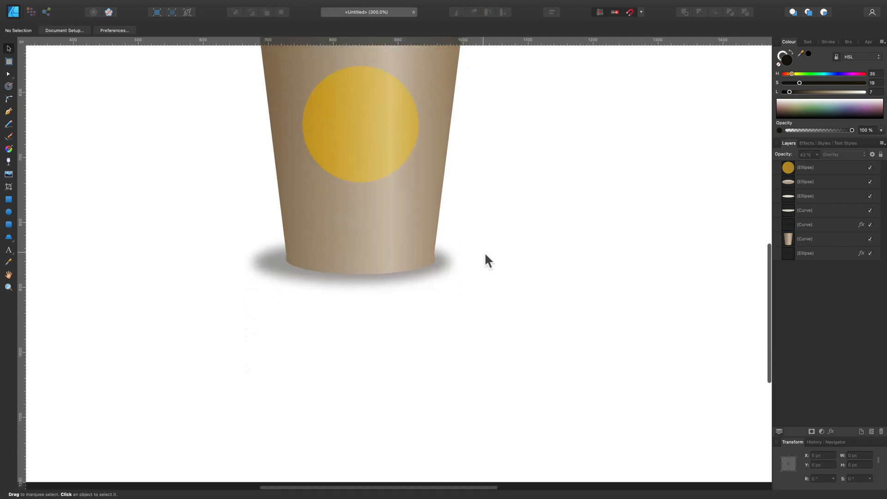
# Step: Lighten the lid rim's gradient stop via HSL sliders to a pale beige
pyautogui.click(820, 209)
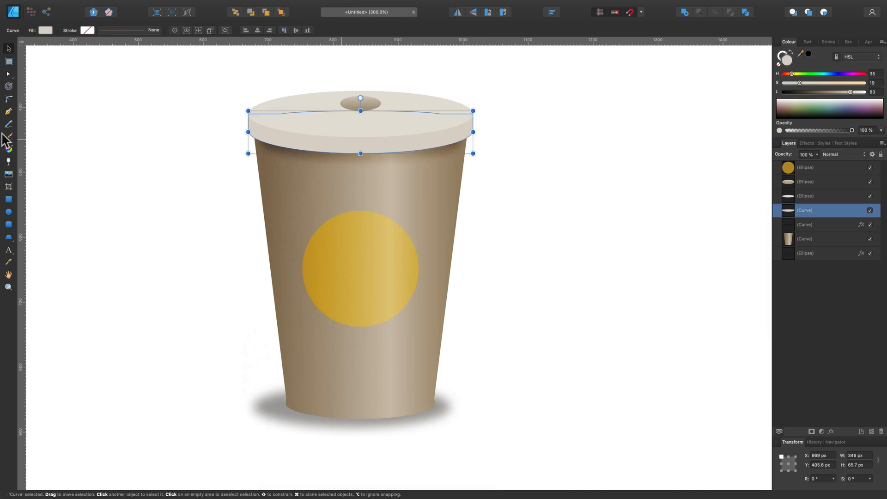
pyautogui.click(9, 137)
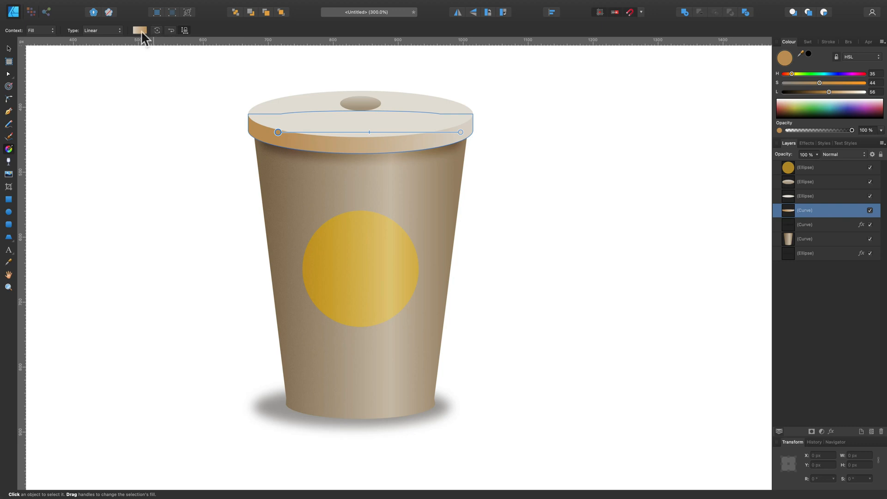
pyautogui.click(139, 30)
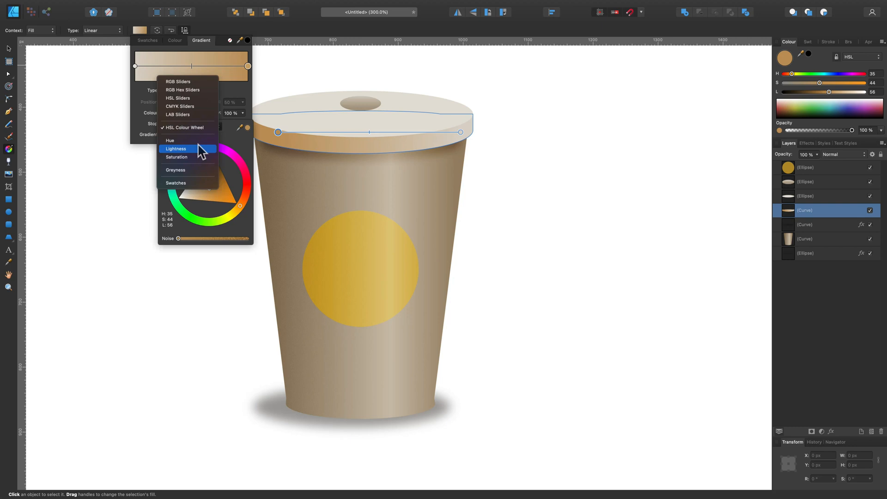
pyautogui.moveTo(203, 132)
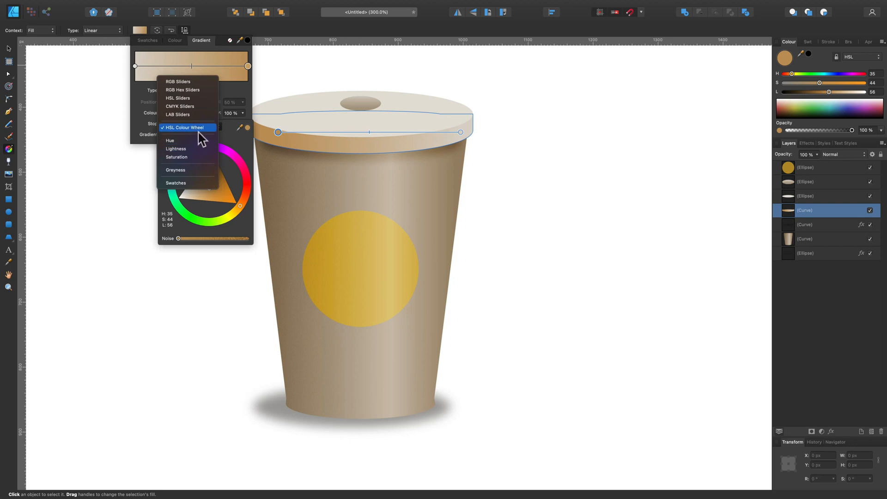
pyautogui.click(178, 98)
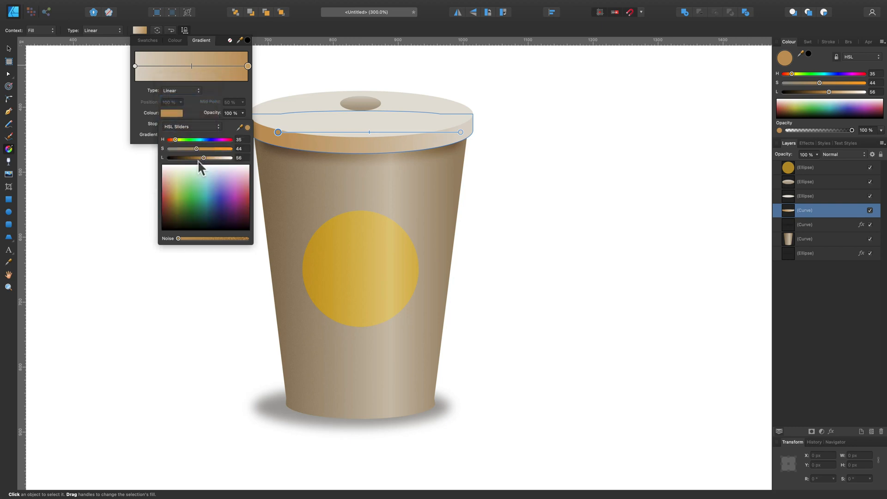
pyautogui.moveTo(197, 148); pyautogui.dragTo(181, 148)
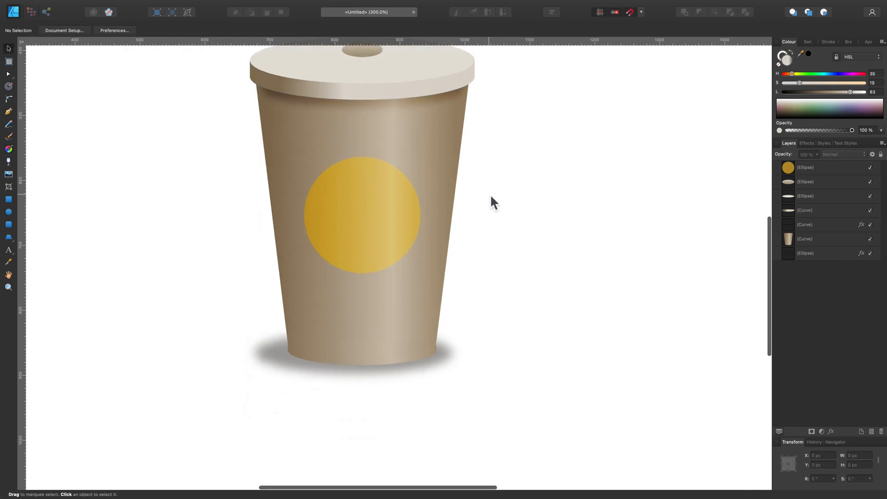
# Step: Give the reshaped lid top an elliptical gradient fill, with the drink-hole oval removed
pyautogui.scroll(-3)
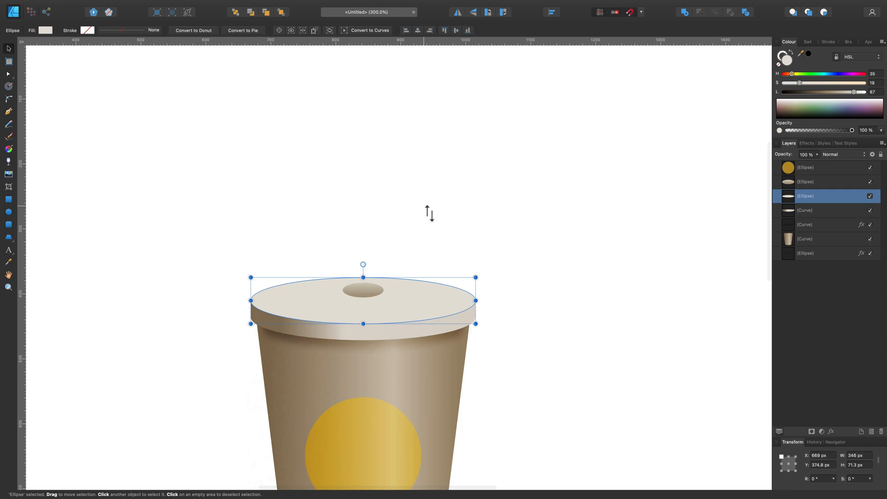
pyautogui.moveTo(419, 291)
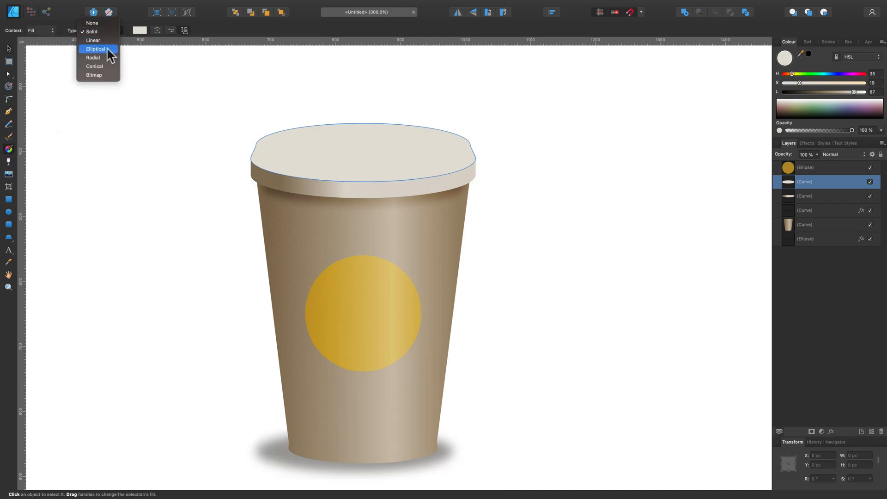
pyautogui.click(92, 57)
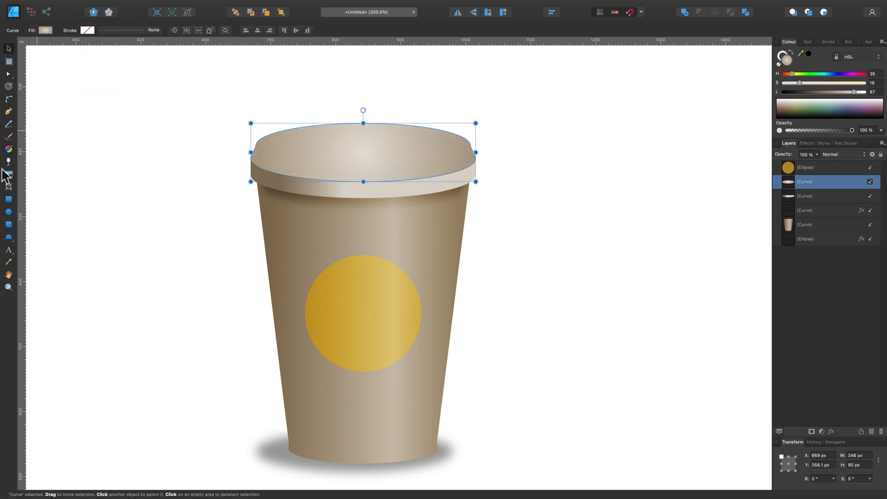
pyautogui.click(8, 161)
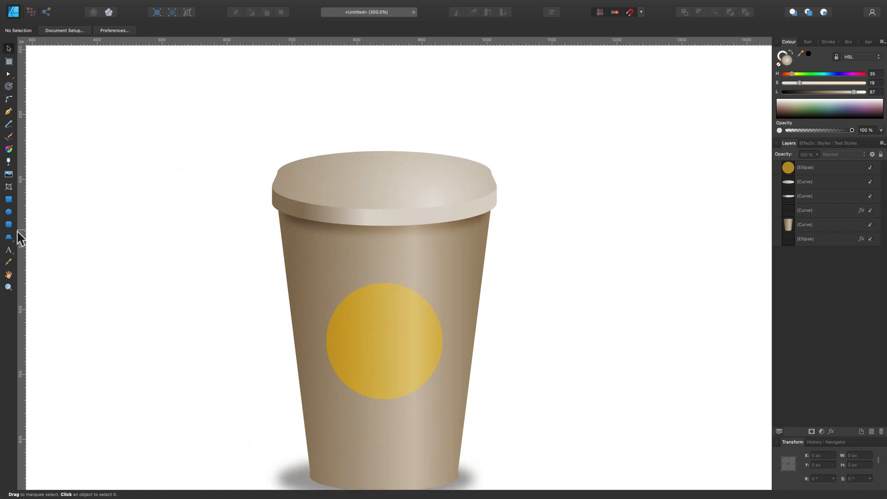
# Step: Add a white oval highlight inside the lid top, blended as Overlay at 22% opacity
pyautogui.click(8, 212)
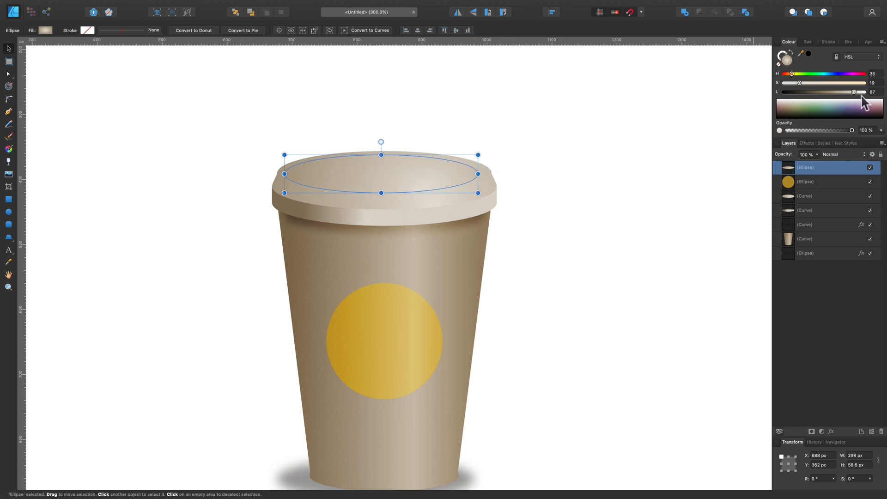
pyautogui.click(843, 155)
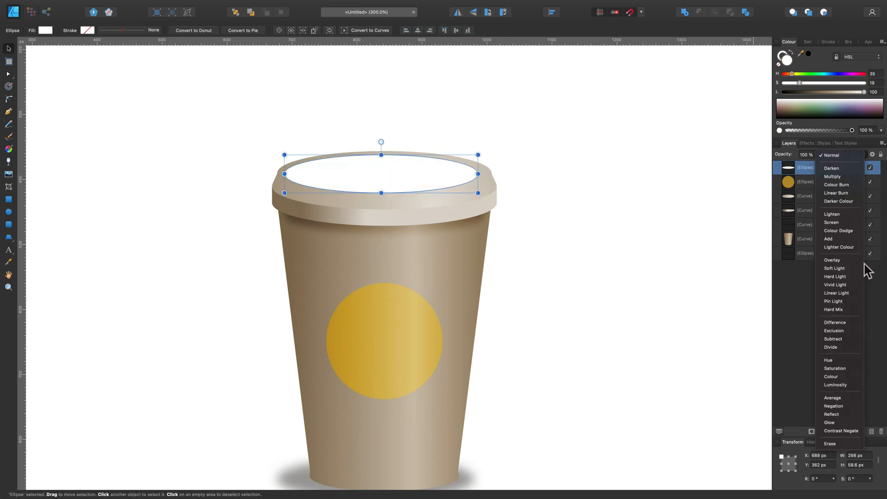
pyautogui.click(832, 260)
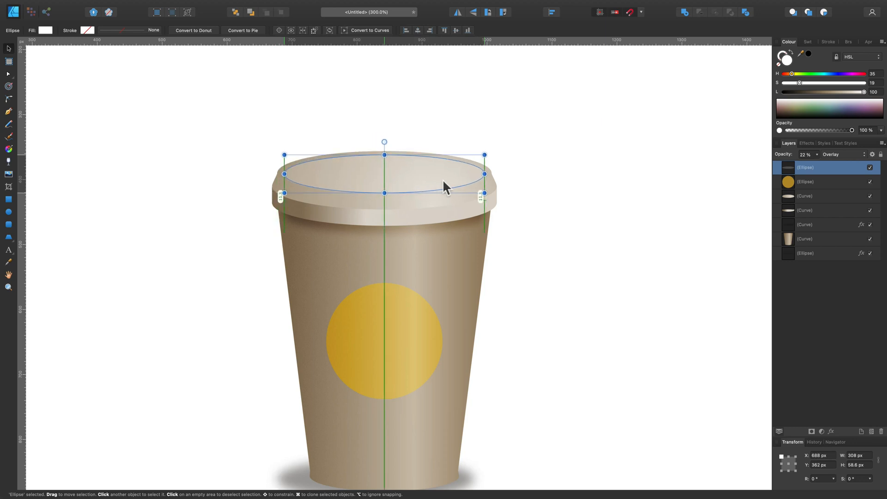
pyautogui.click(560, 222)
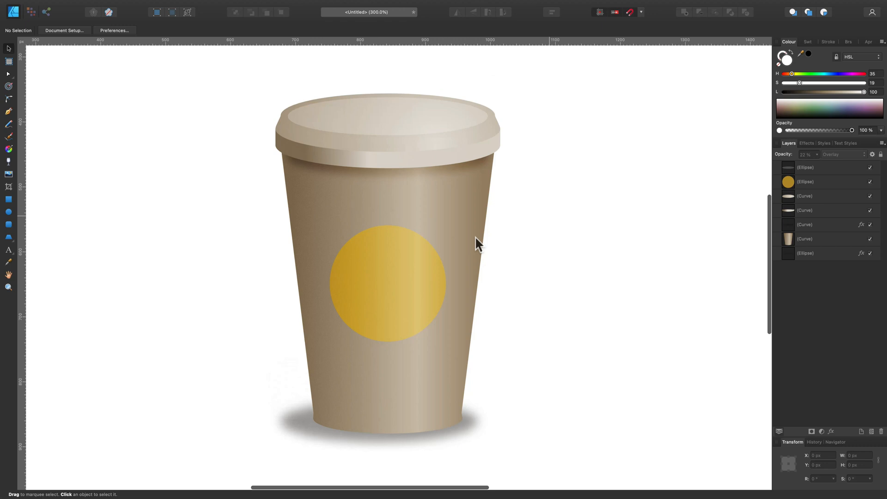
pyautogui.click(9, 61)
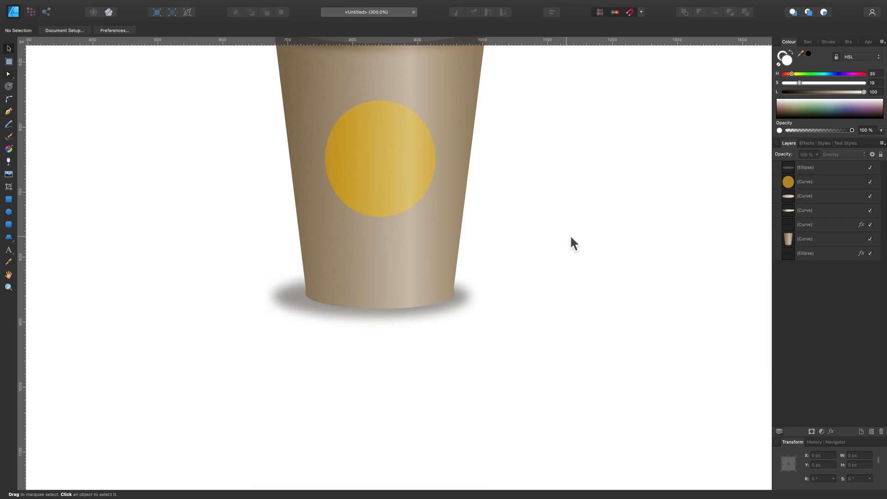
# Step: Add a small grey sip-hole oval near the right edge of the lid top
pyautogui.scroll(-3)
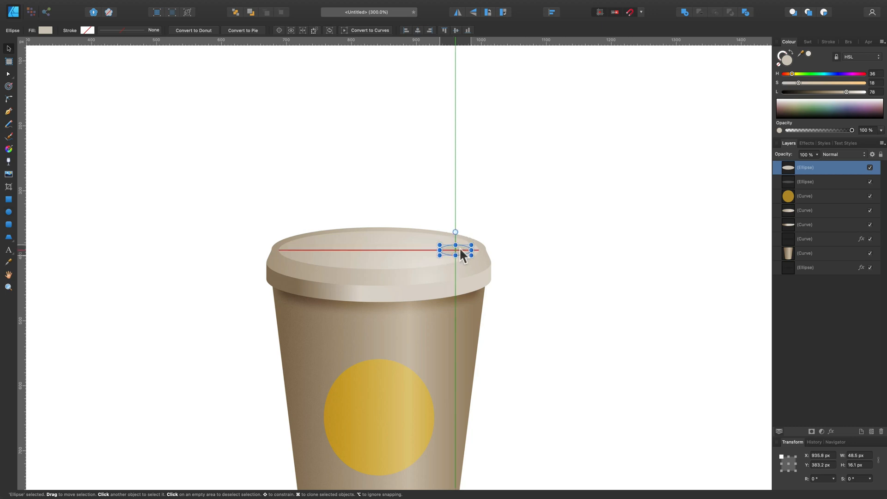
pyautogui.click(558, 278)
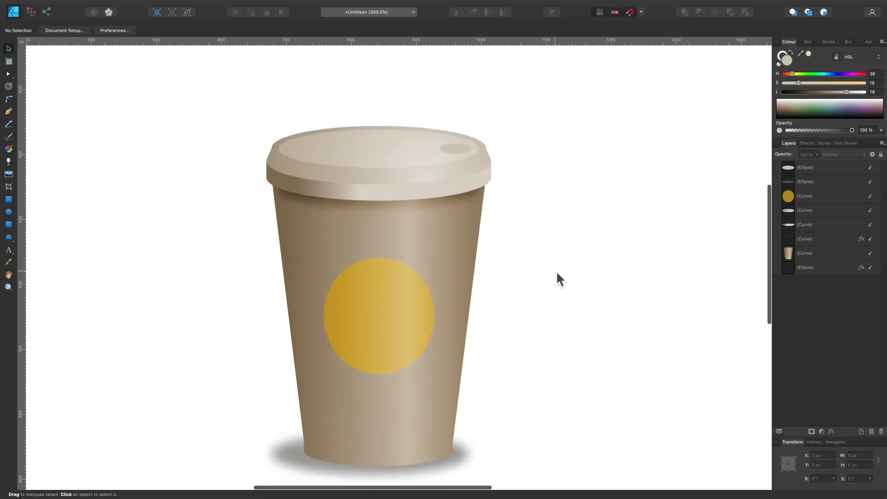
pyautogui.click(8, 250)
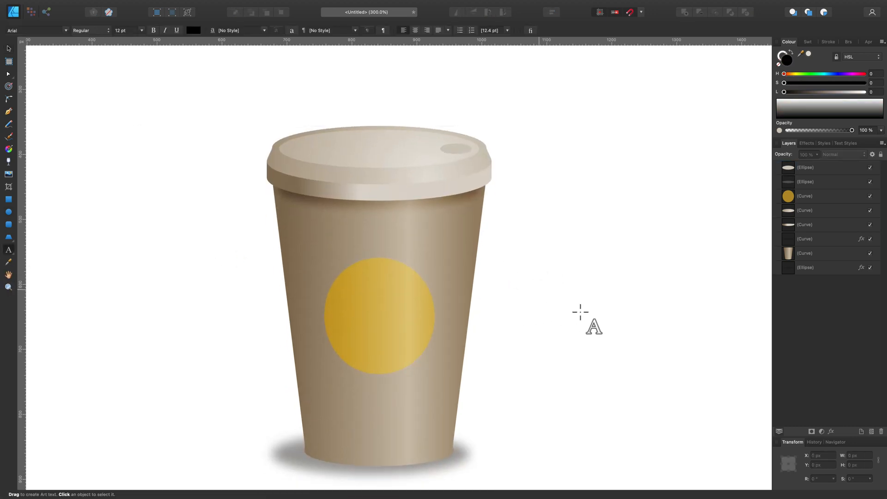
# Step: Write BUY ME A COFFEE in Ayuthaya, centred on the gold circle and blended with the sticker
pyautogui.write('BUY')
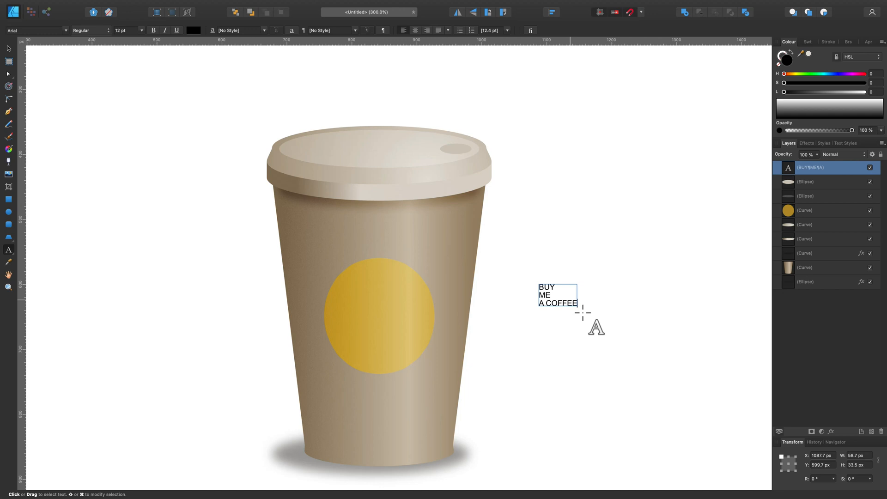
pyautogui.click(9, 50)
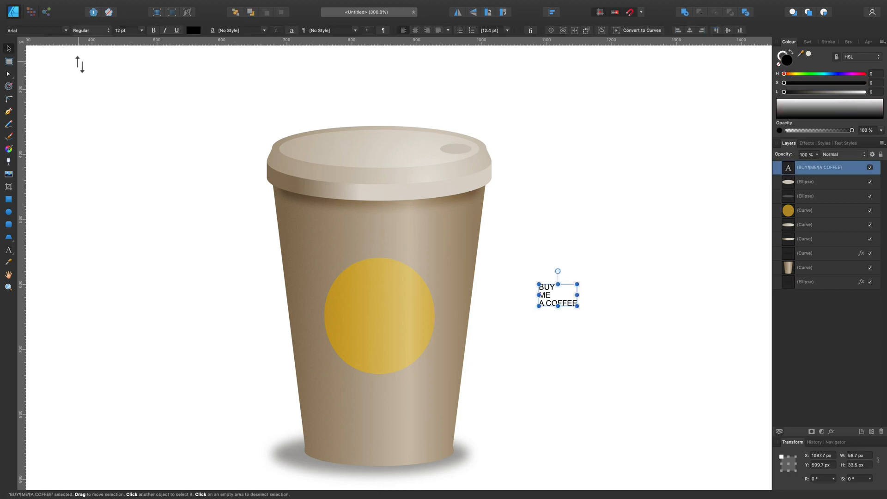
pyautogui.click(37, 29)
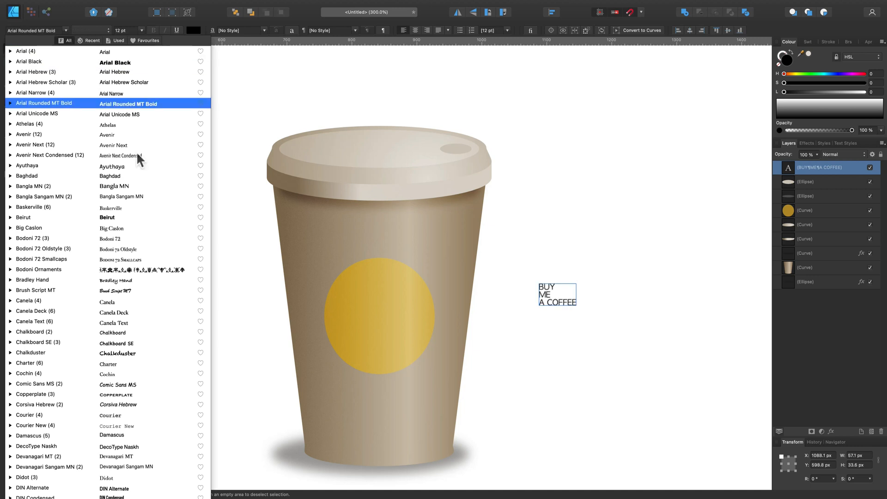
pyautogui.click(112, 166)
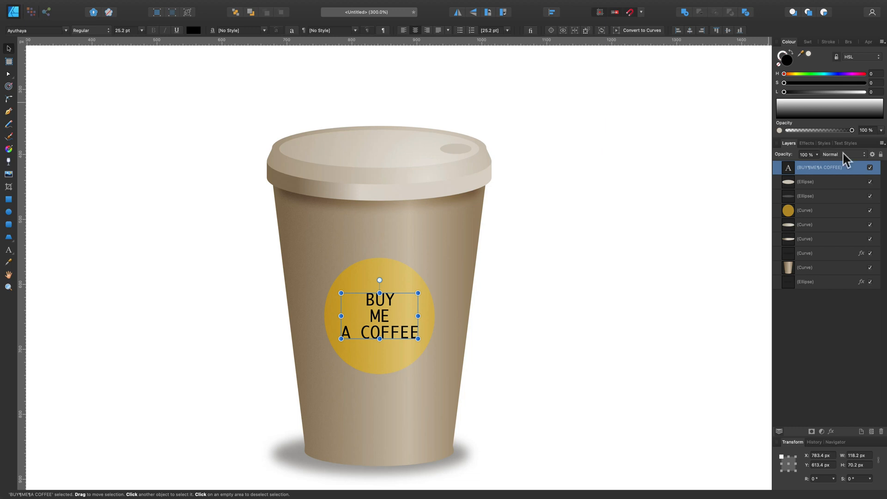
pyautogui.click(841, 154)
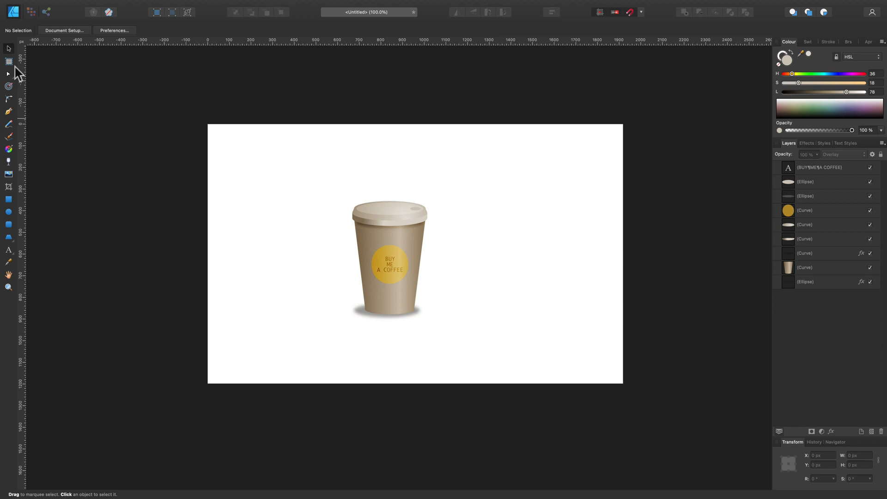
# Step: Create a square artboard around the cup and add a beige rectangle behind it as background
pyautogui.click(8, 61)
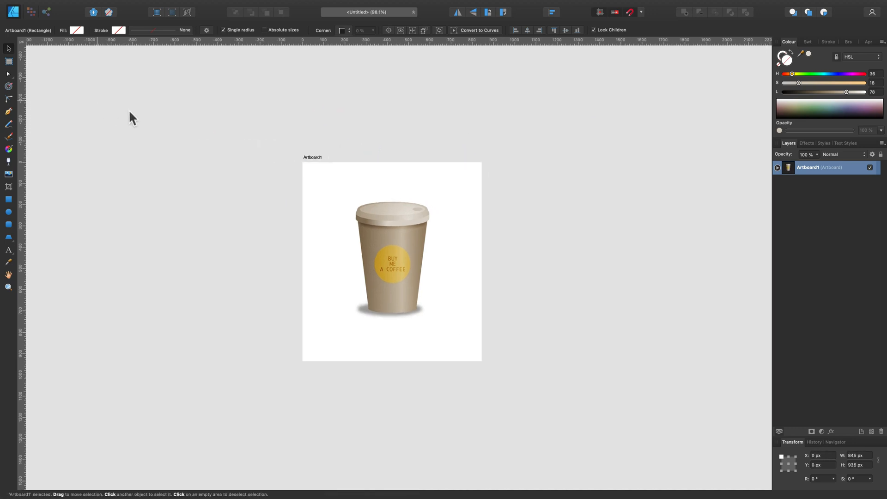
pyautogui.click(404, 299)
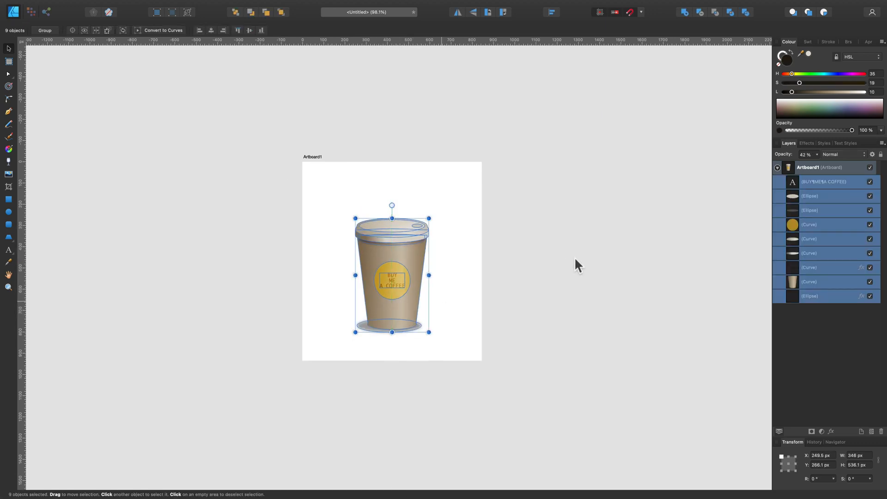
pyautogui.click(8, 199)
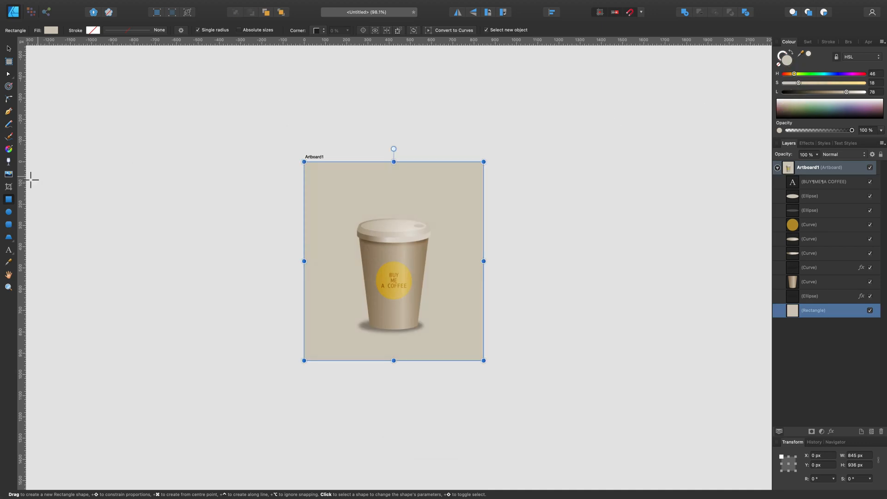
# Step: Fill the background rectangle with a linear yellow gradient, deeper gold in the middle and paler at the bottom
pyautogui.click(50, 30)
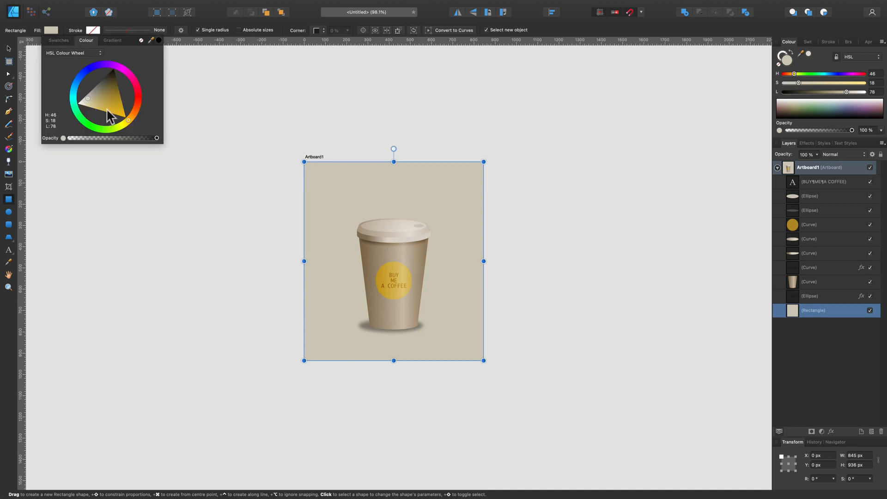
pyautogui.moveTo(88, 97); pyautogui.dragTo(112, 108)
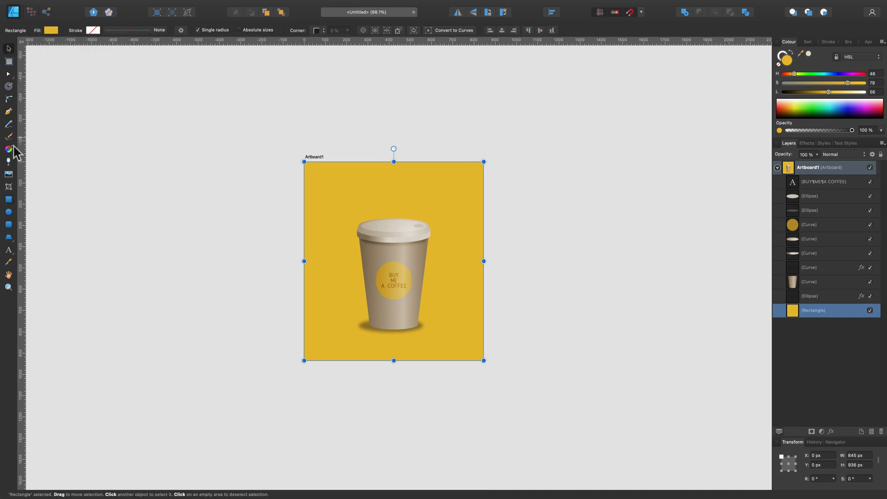
pyautogui.click(73, 30)
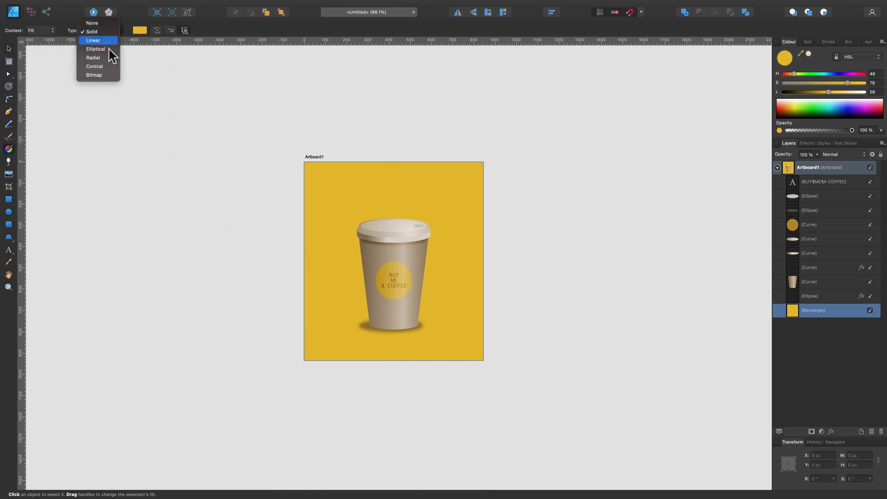
pyautogui.click(92, 40)
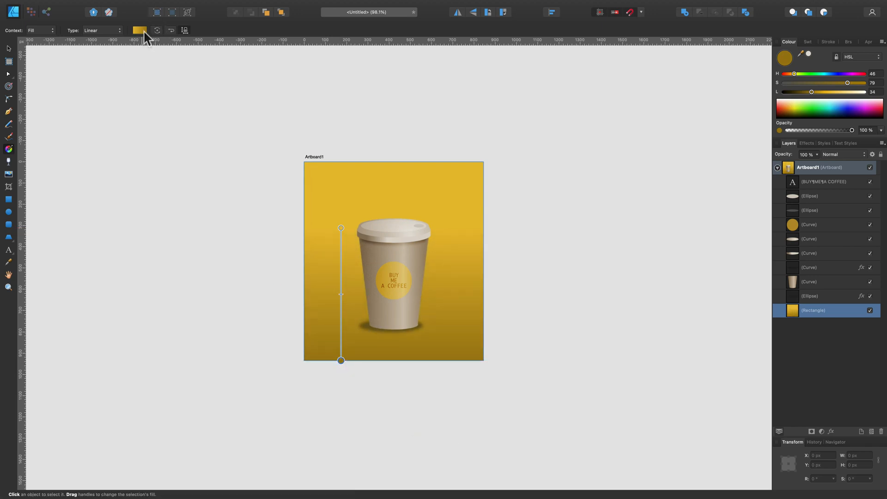
pyautogui.click(140, 30)
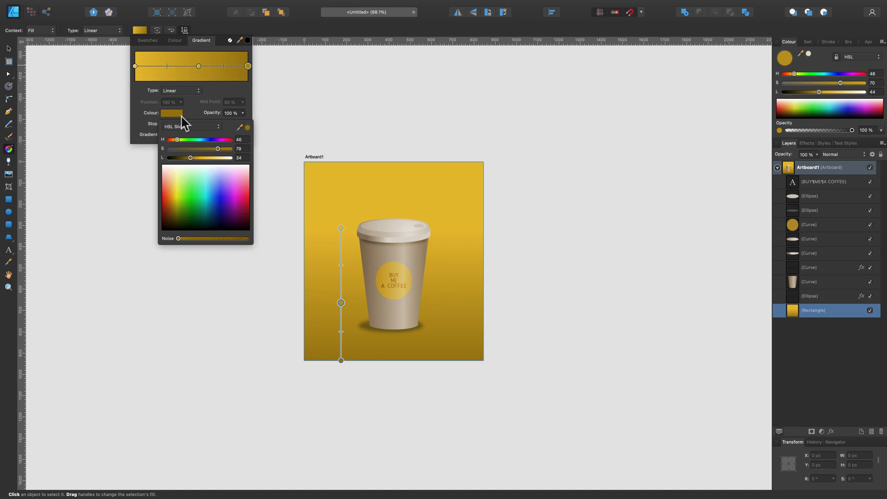
pyautogui.moveTo(200, 157); pyautogui.dragTo(213, 157)
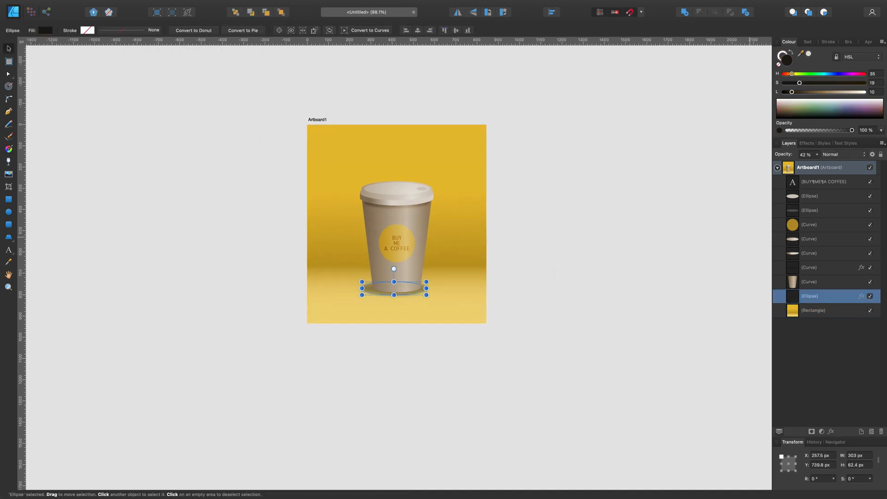
# Step: Blend the cup's shadow ellipse as Linear Burn at 25% opacity
pyautogui.click(841, 155)
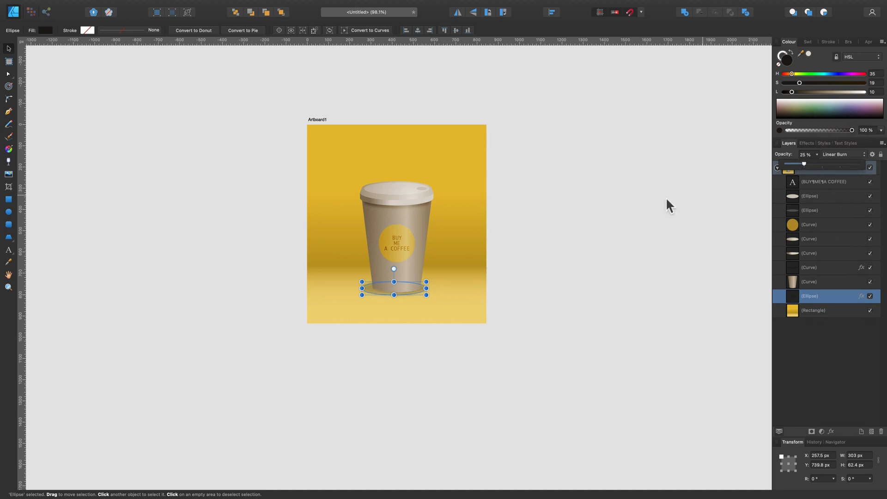
pyautogui.click(648, 205)
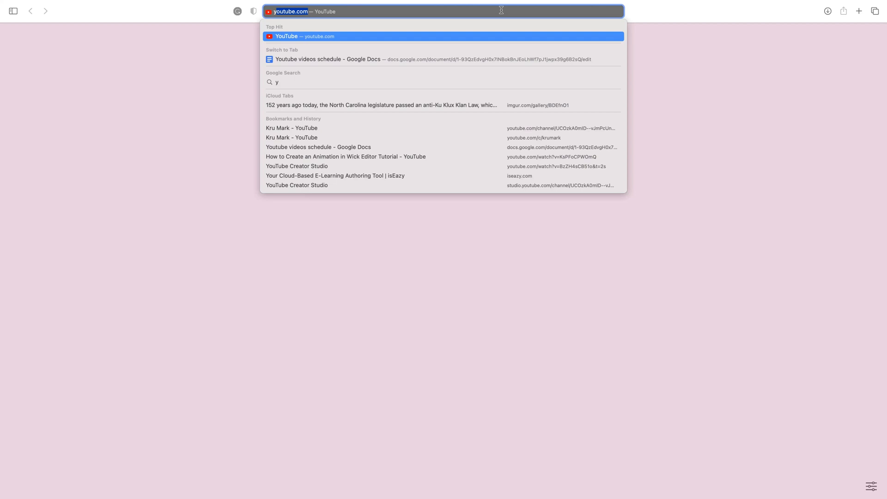
# Step: Go to youtube.com/c/krumark in Safari to reach the Kru Mark channel page
pyautogui.write('youtube.com/c/krumark')
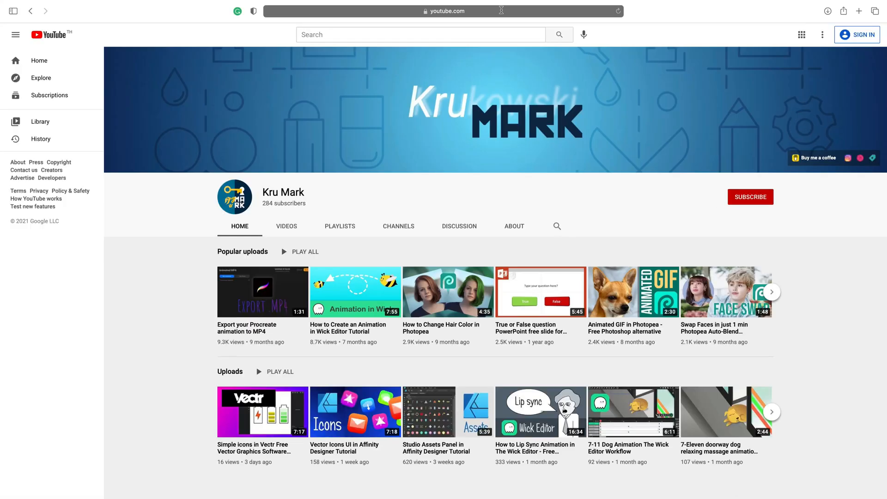
pyautogui.click(15, 34)
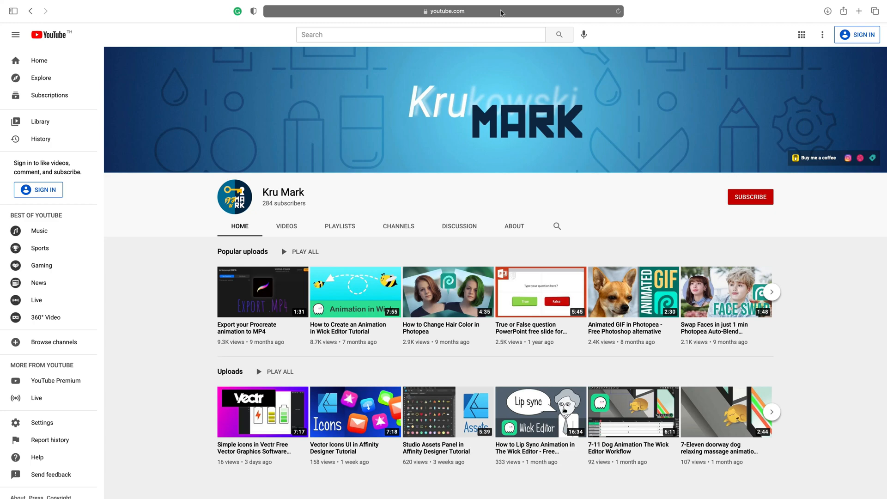
pyautogui.moveTo(803, 167)
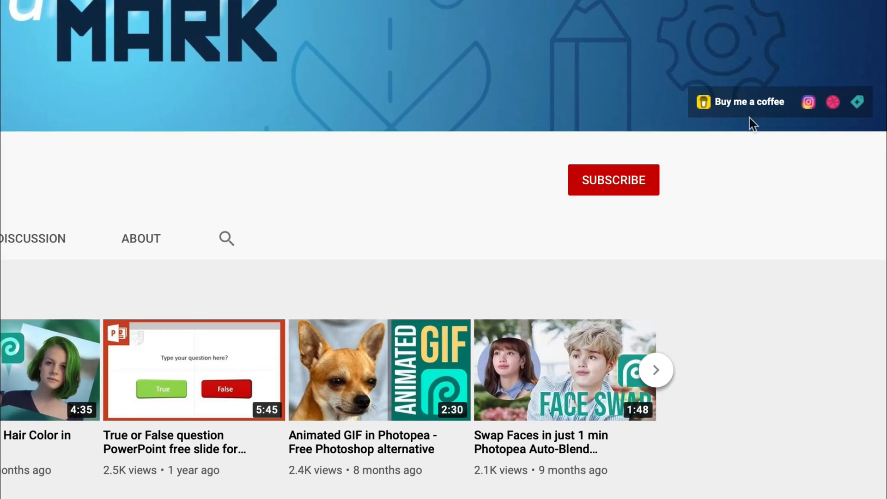
pyautogui.moveTo(741, 123)
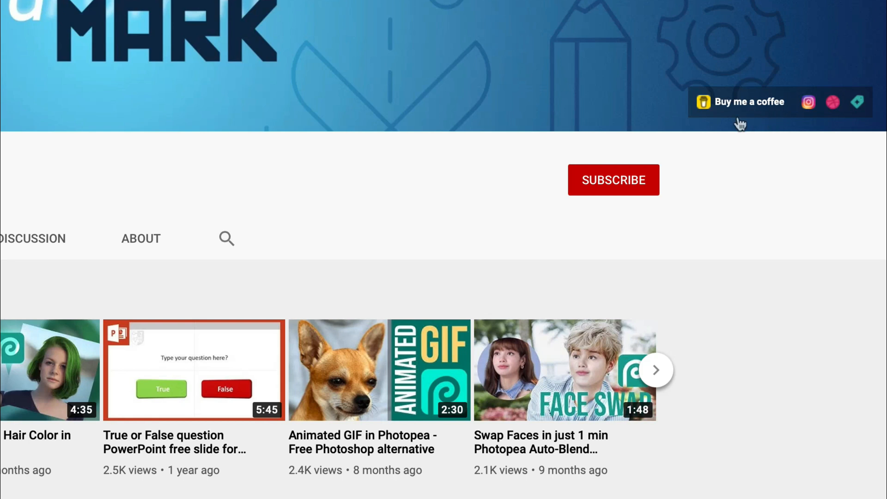
pyautogui.moveTo(70, 262)
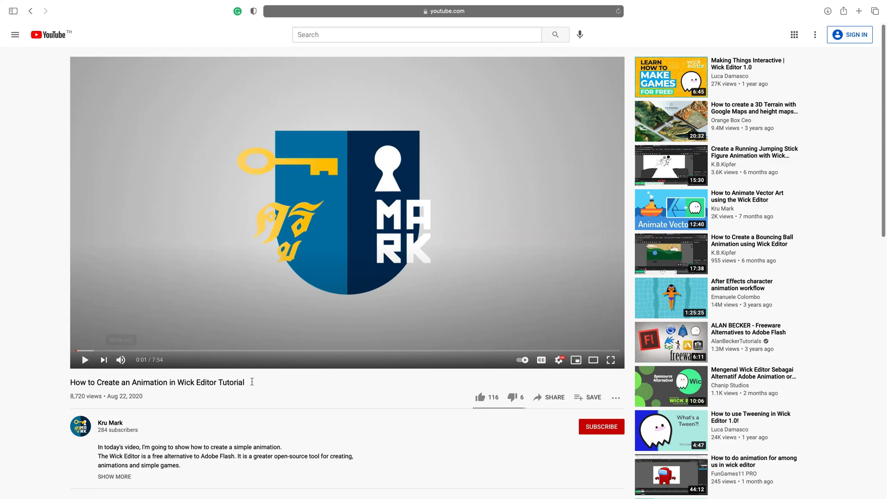
# Step: Expand the video description and follow its buymeacoffee.com link to the creator's support page
pyautogui.scroll(-3)
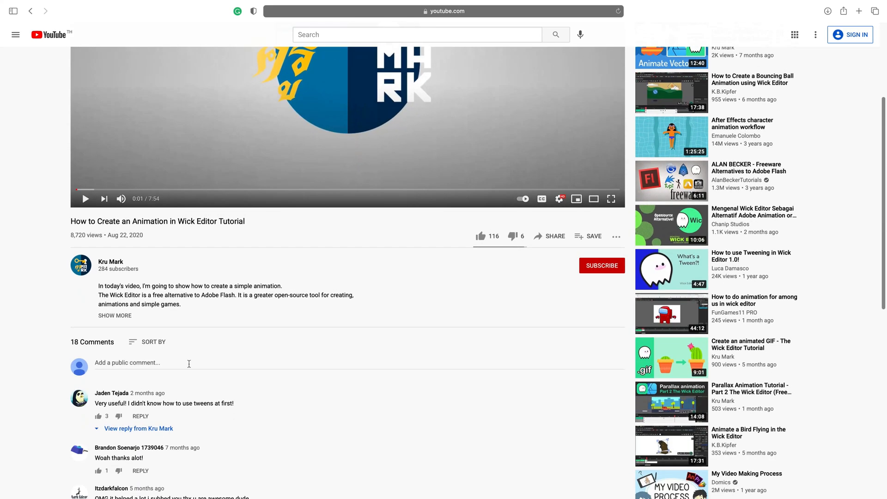
pyautogui.click(115, 315)
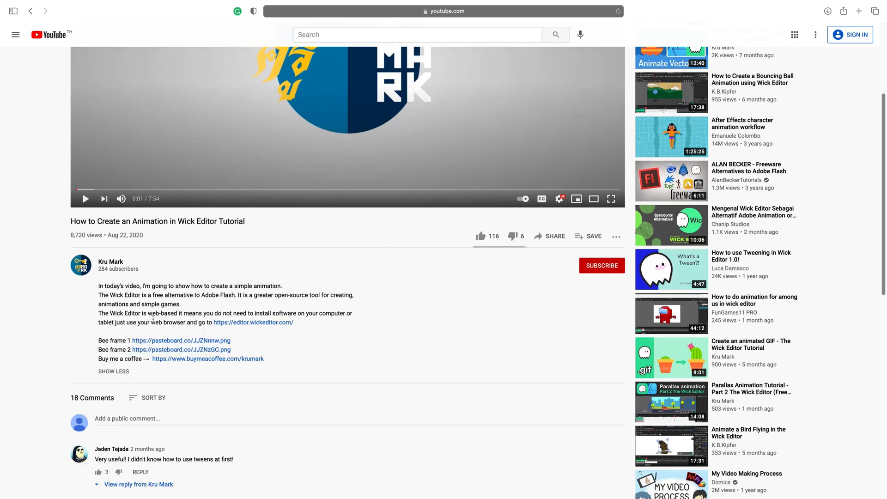
pyautogui.moveTo(72, 351)
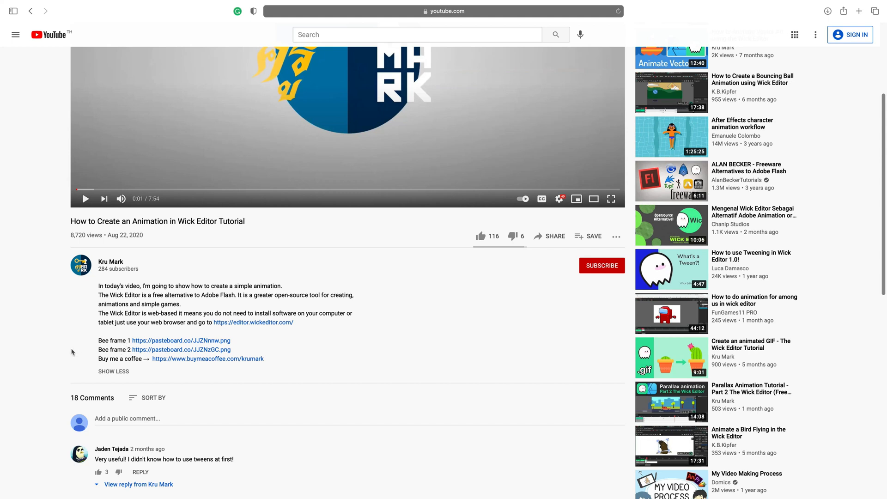
pyautogui.moveTo(188, 361)
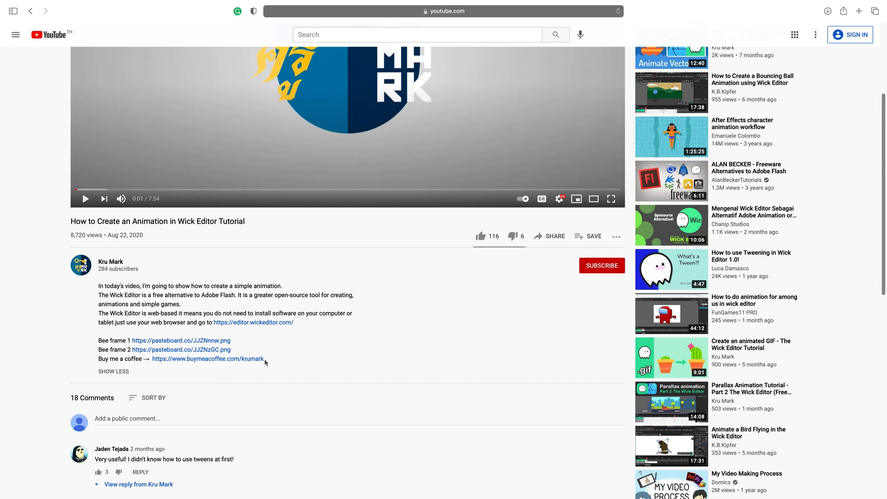
pyautogui.moveTo(249, 364)
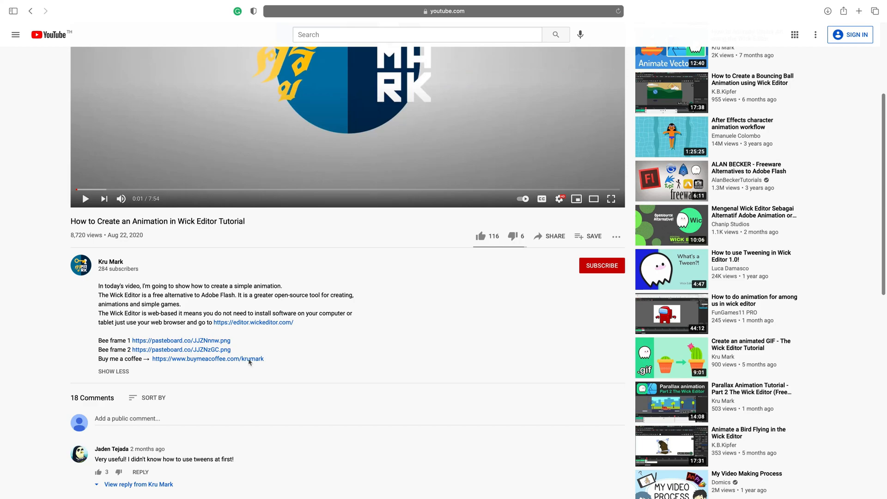
pyautogui.click(208, 359)
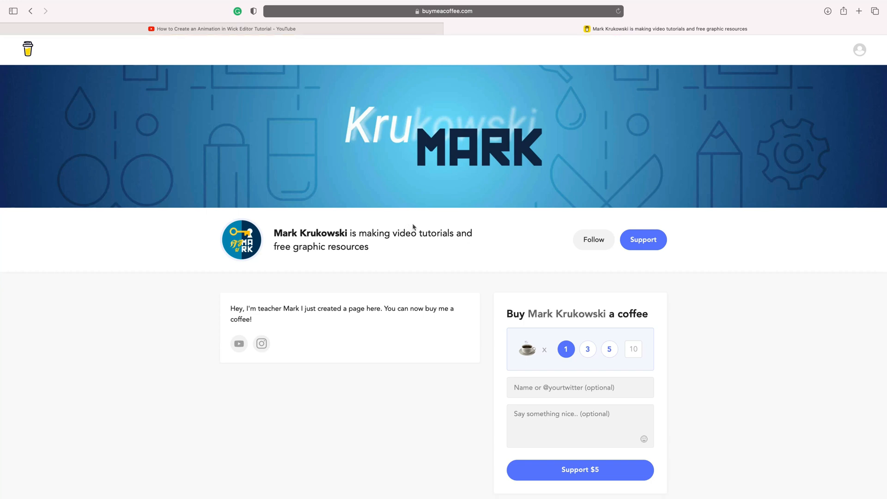
pyautogui.moveTo(546, 244)
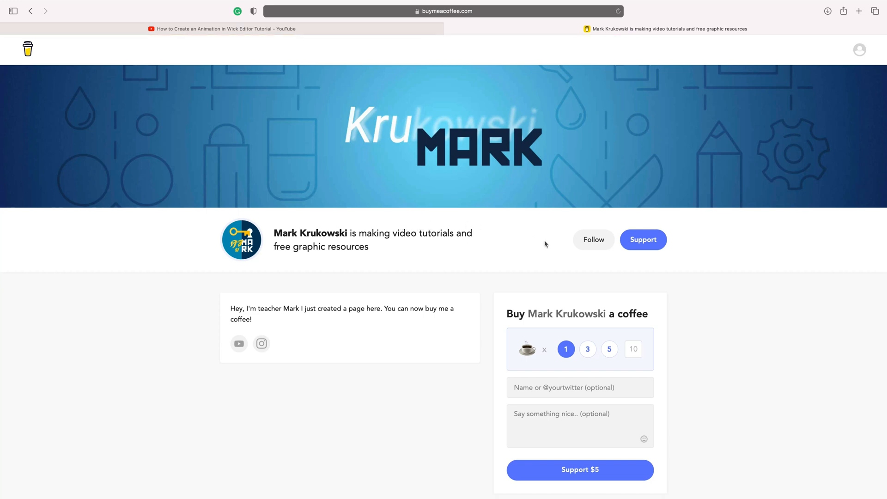
pyautogui.moveTo(525, 462)
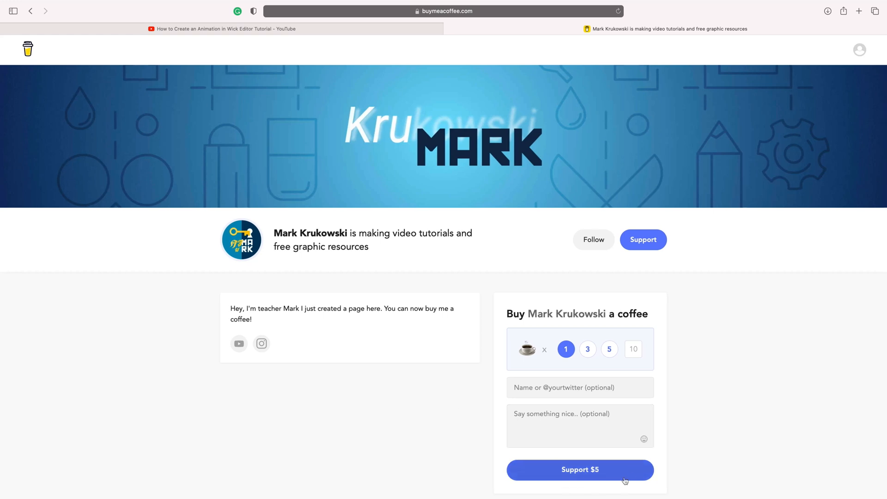
pyautogui.moveTo(618, 471)
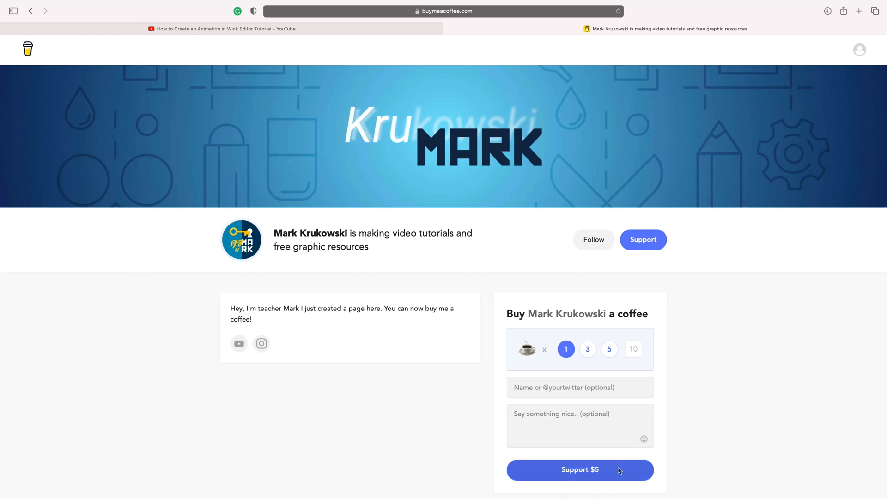
pyautogui.moveTo(419, 390)
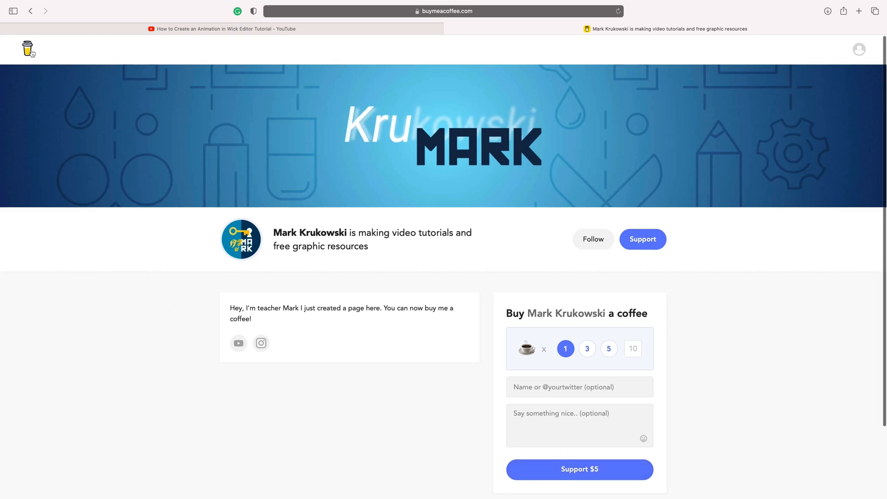
# Step: Go to the Buy Me a Coffee home page via the cup logo
pyautogui.click(28, 48)
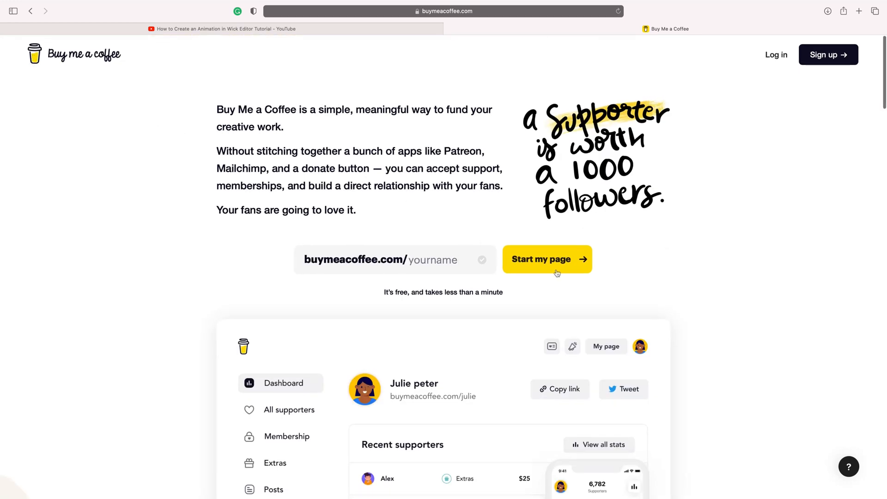
pyautogui.moveTo(538, 270)
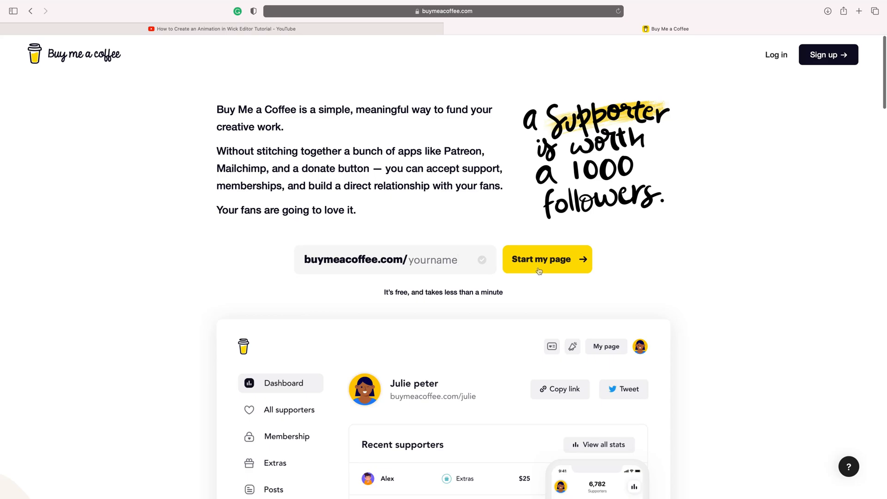